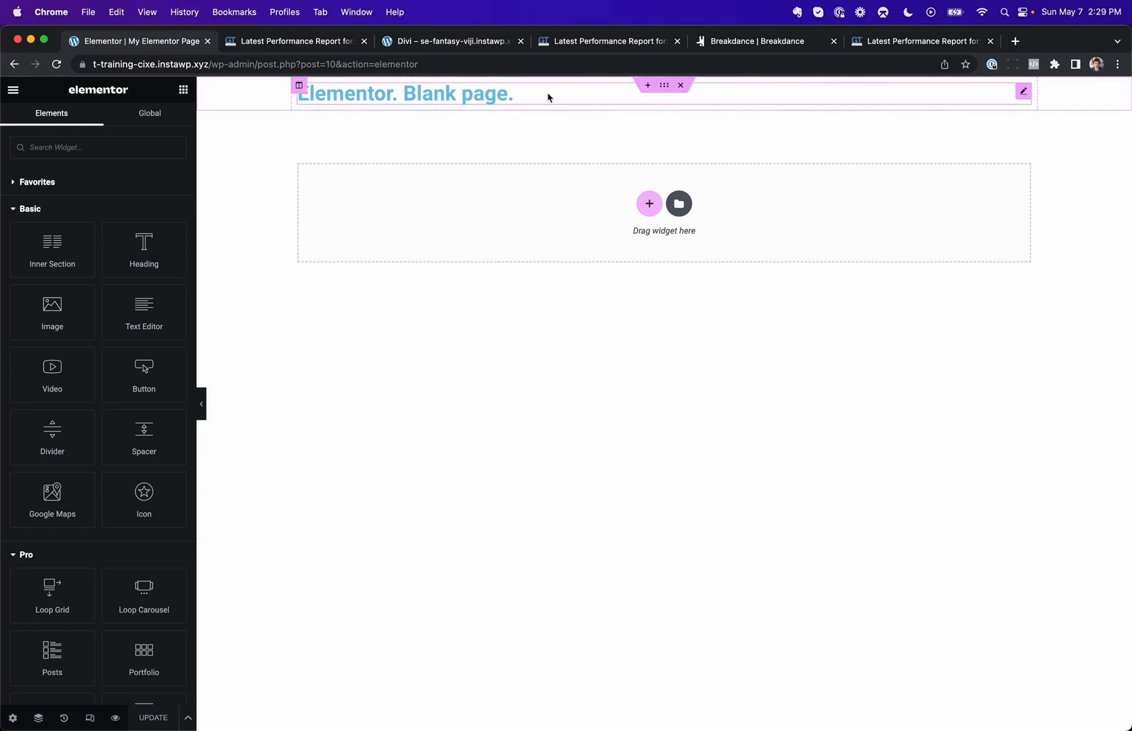
- View the Divi blank page, then the Breakdance blank page in their builders
click(452, 41)
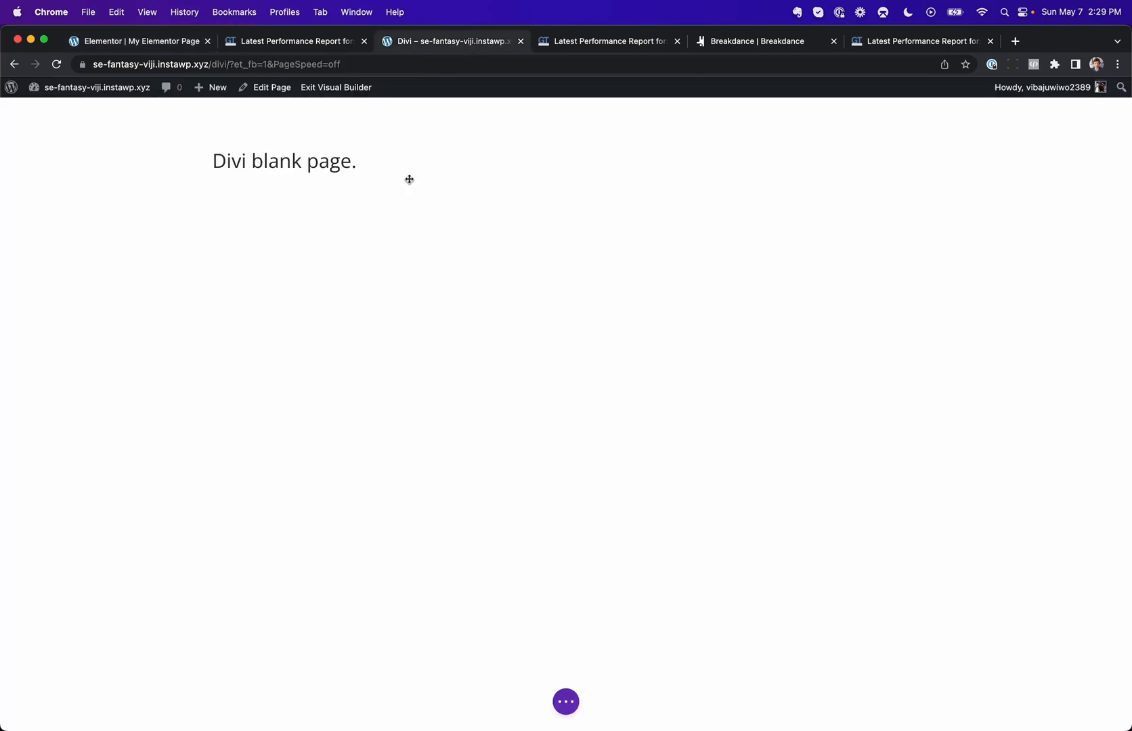
click(763, 42)
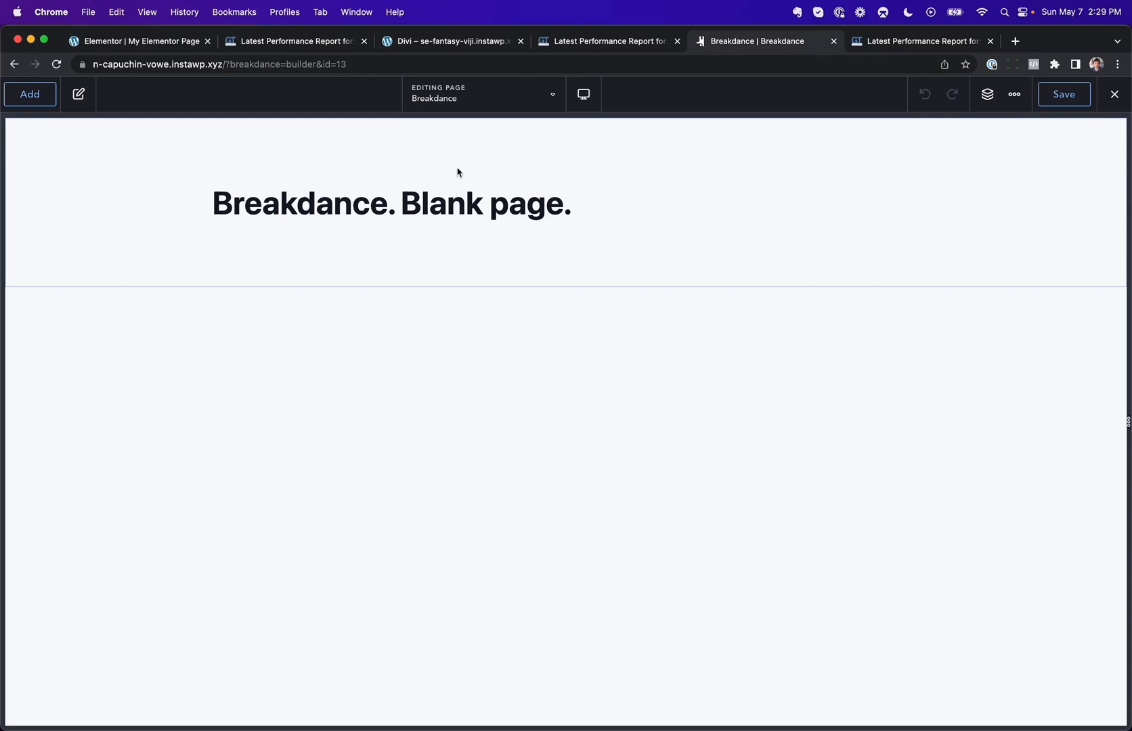
mouse_move(499, 155)
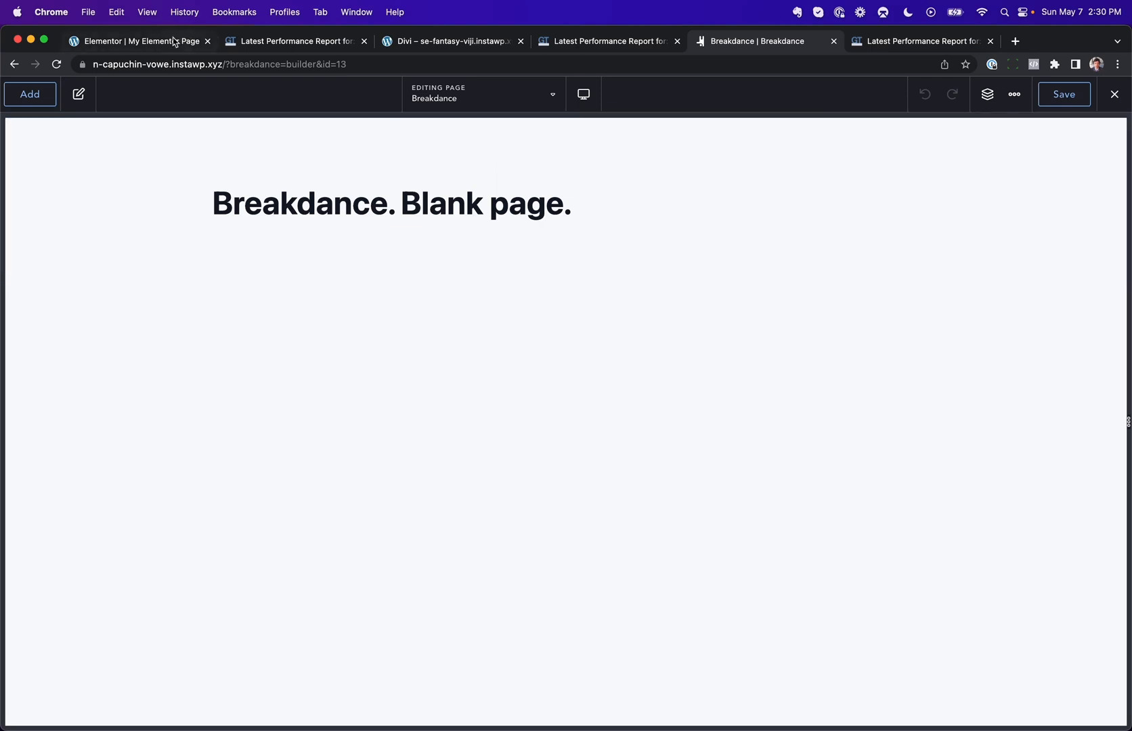
- Check the Elementor blank page's GTmetrix waterfall: 24 requests, 160KB (587KB uncompressed)
click(142, 42)
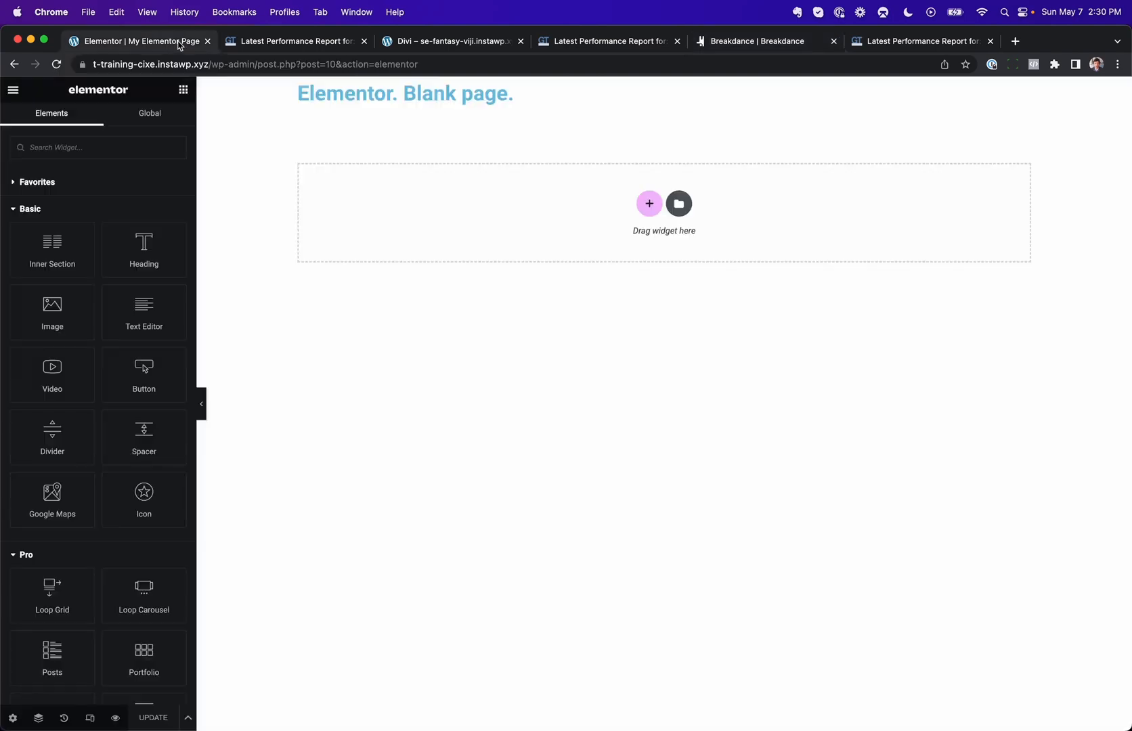
click(292, 41)
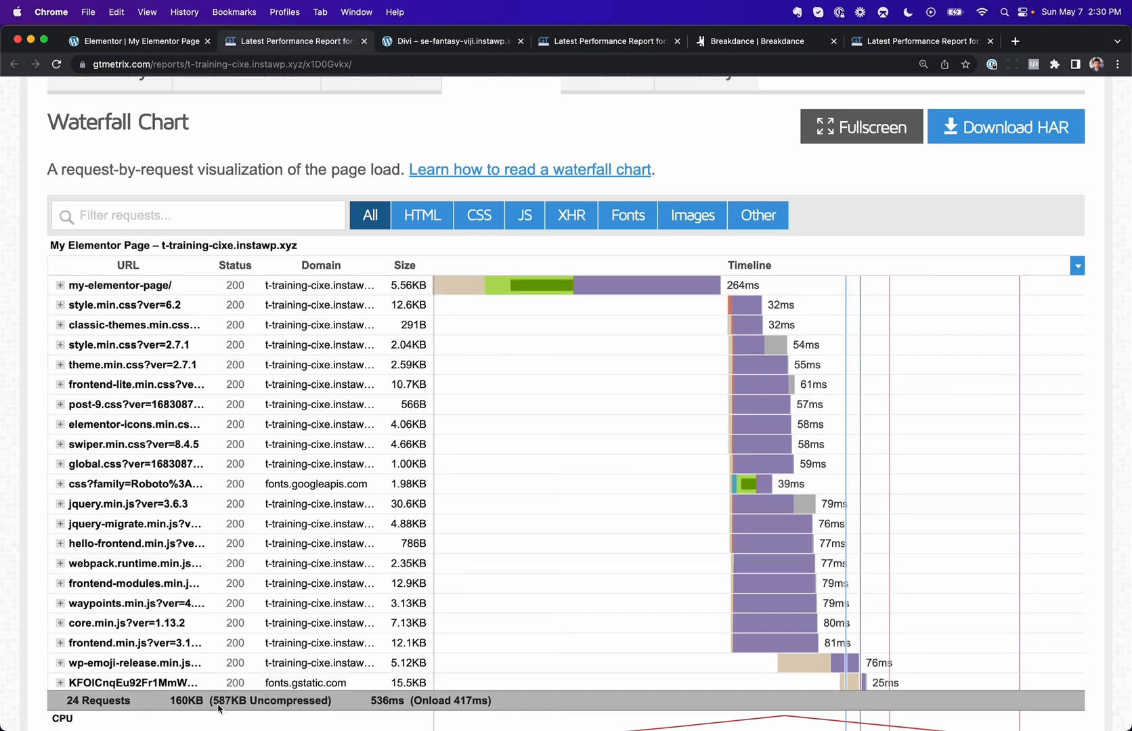
mouse_move(198, 725)
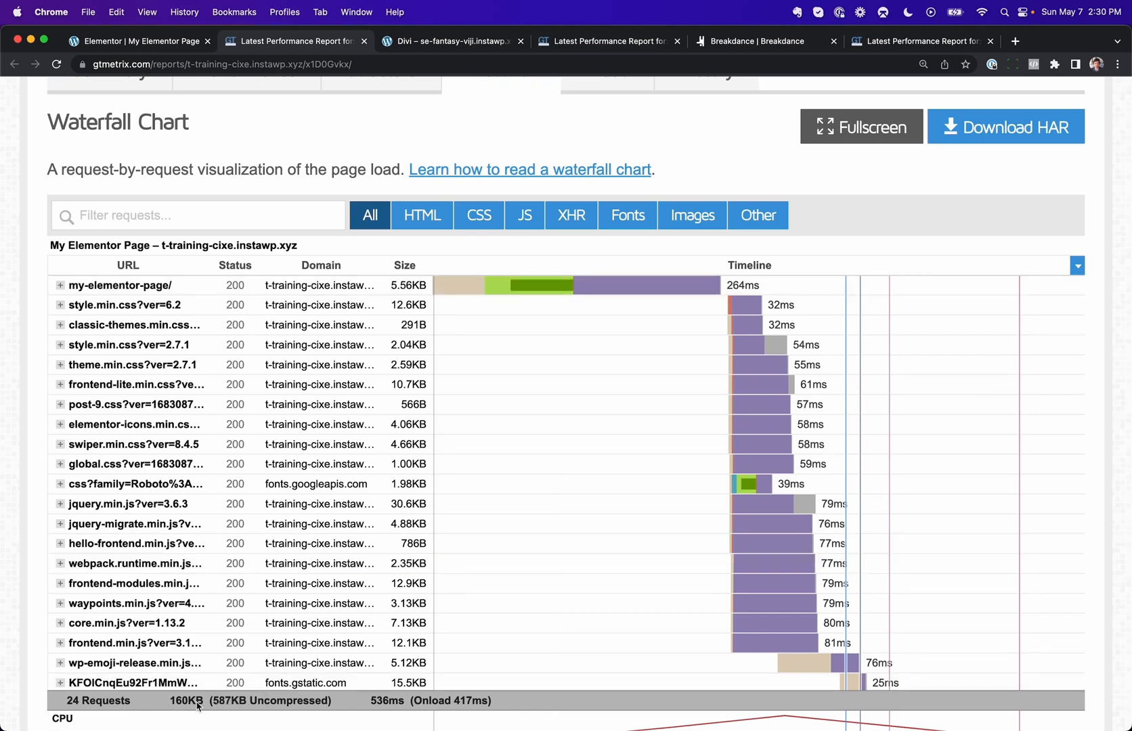
mouse_move(228, 657)
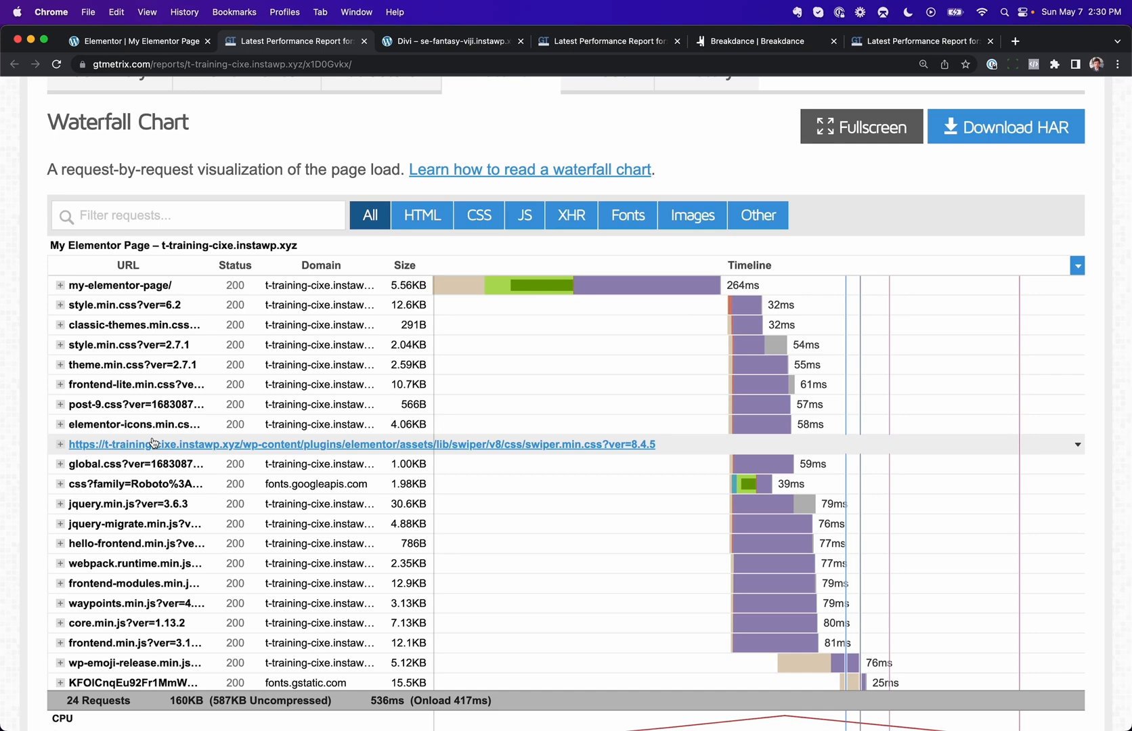
click(142, 42)
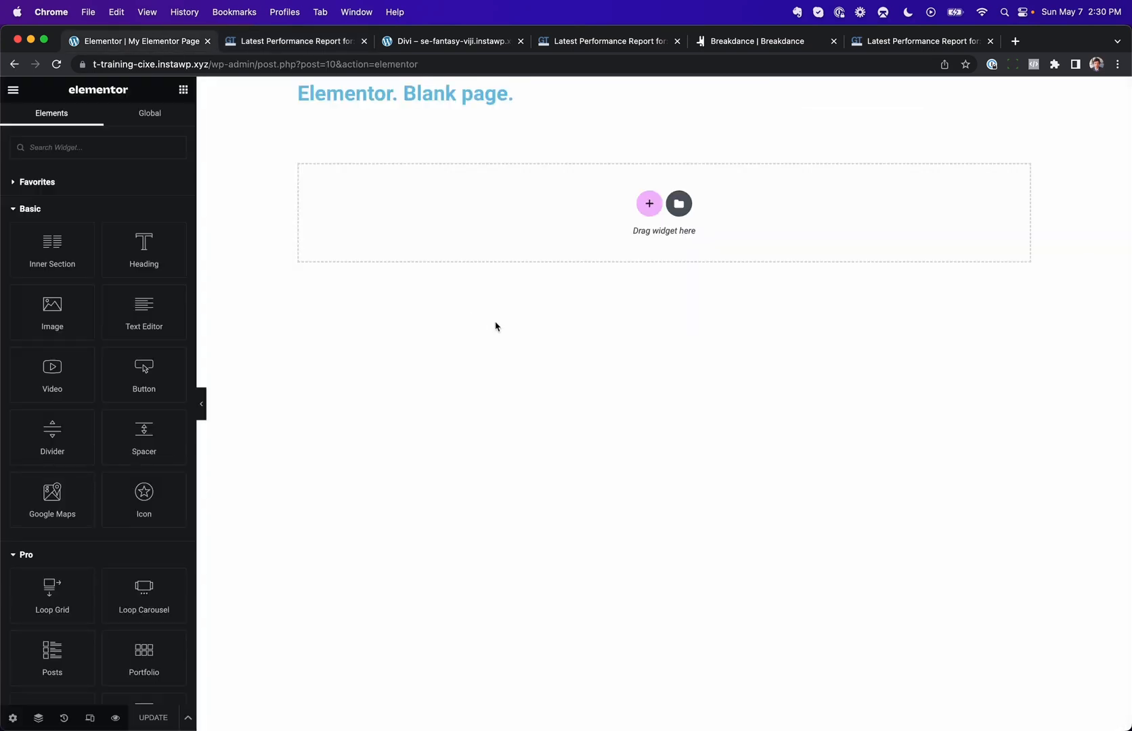
click(294, 41)
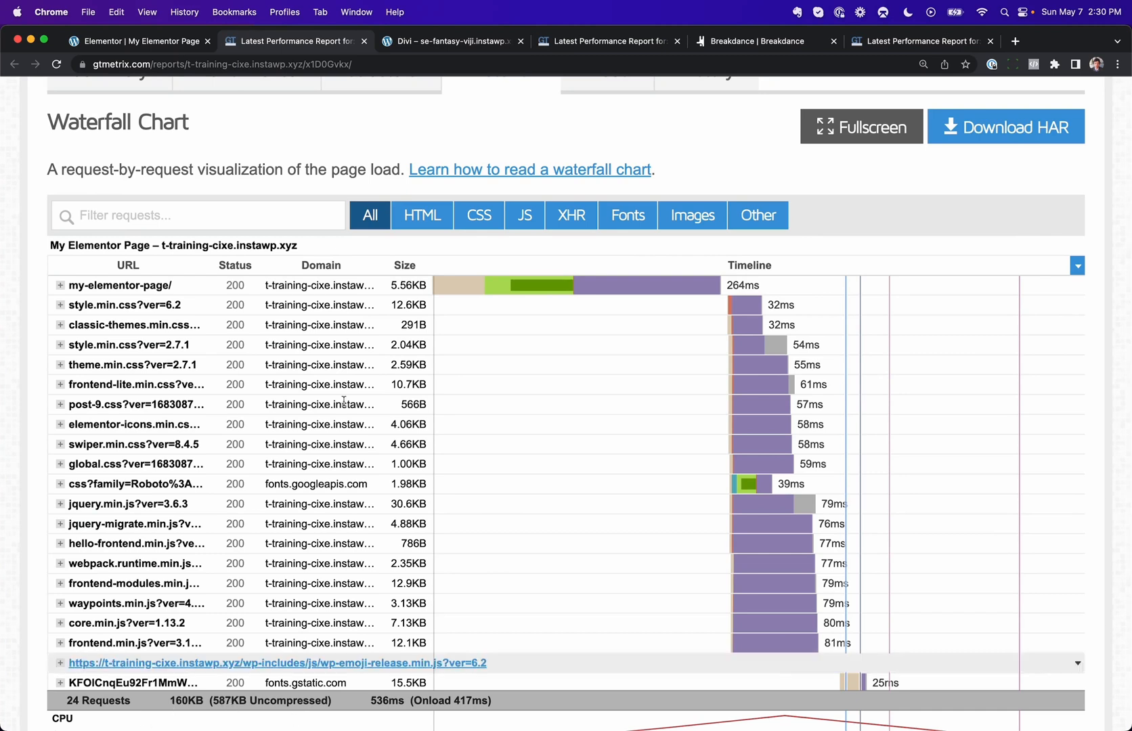
- Check the Divi blank page's GTmetrix waterfall: 9 requests, 161KB (570KB uncompressed)
click(451, 40)
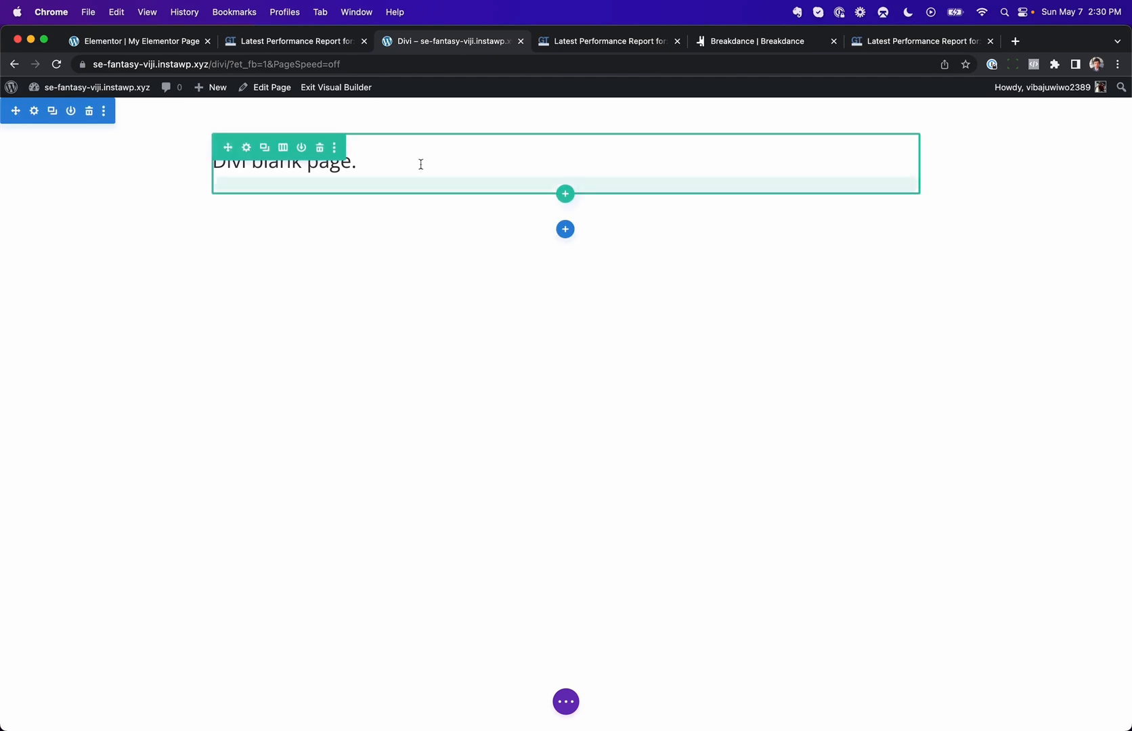
click(606, 40)
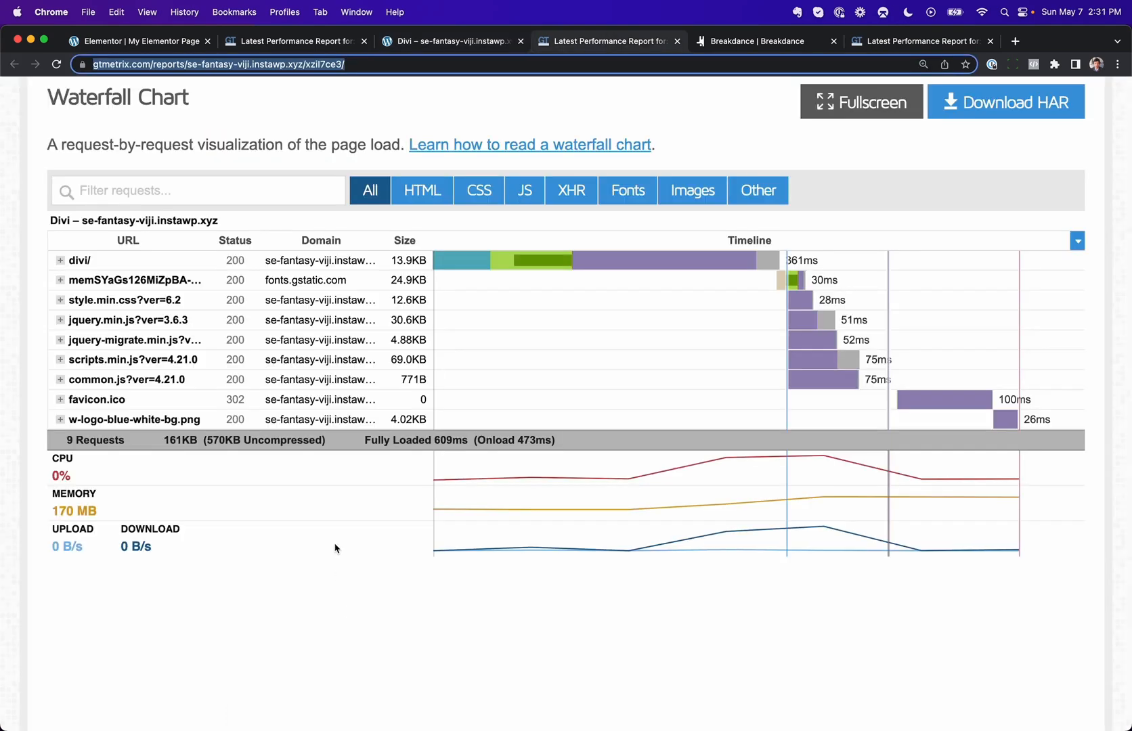
mouse_move(333, 509)
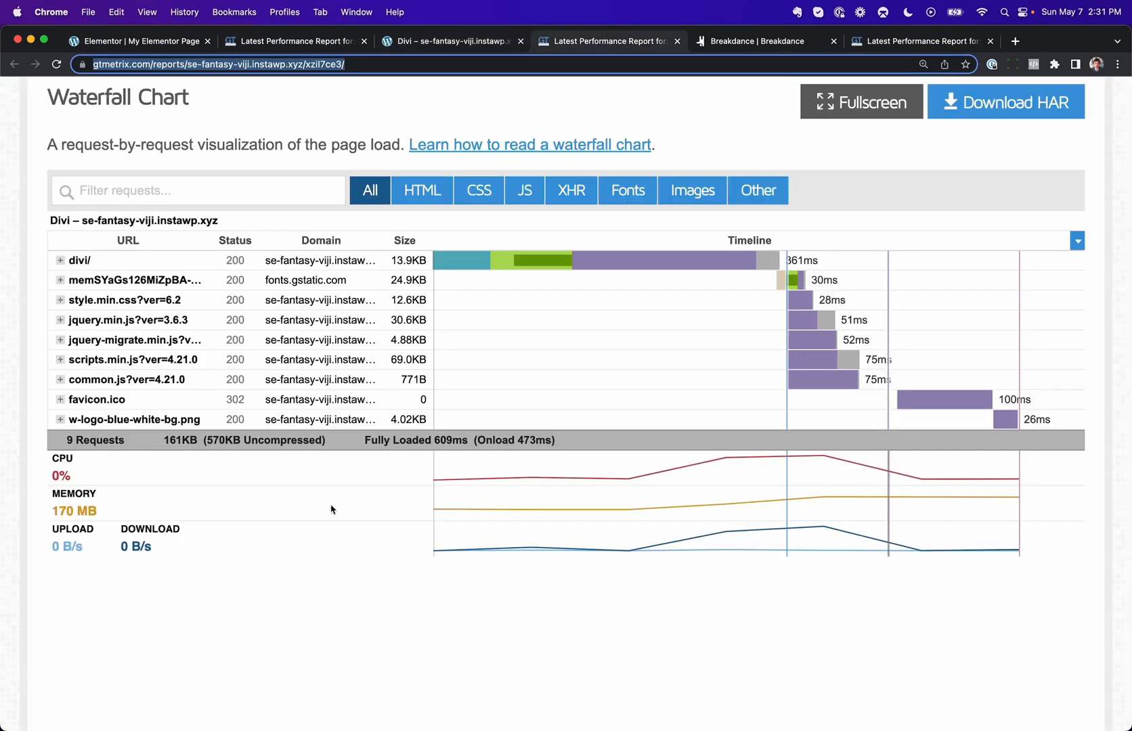
mouse_move(218, 446)
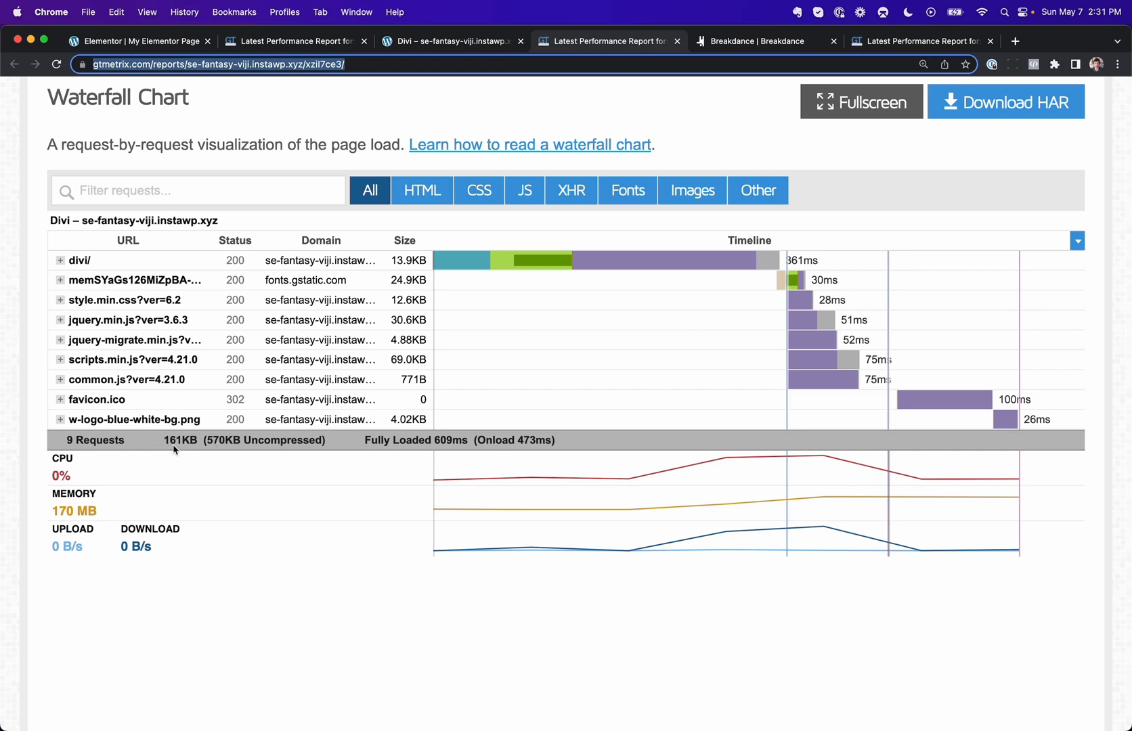
mouse_move(192, 454)
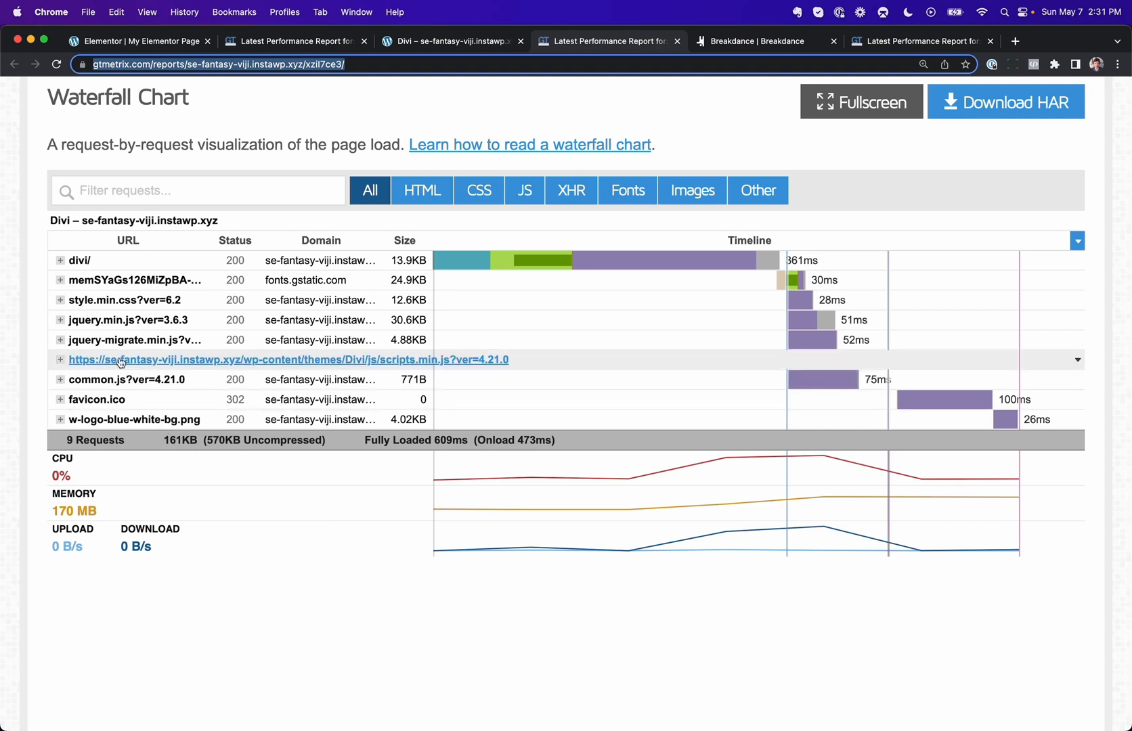
mouse_move(101, 366)
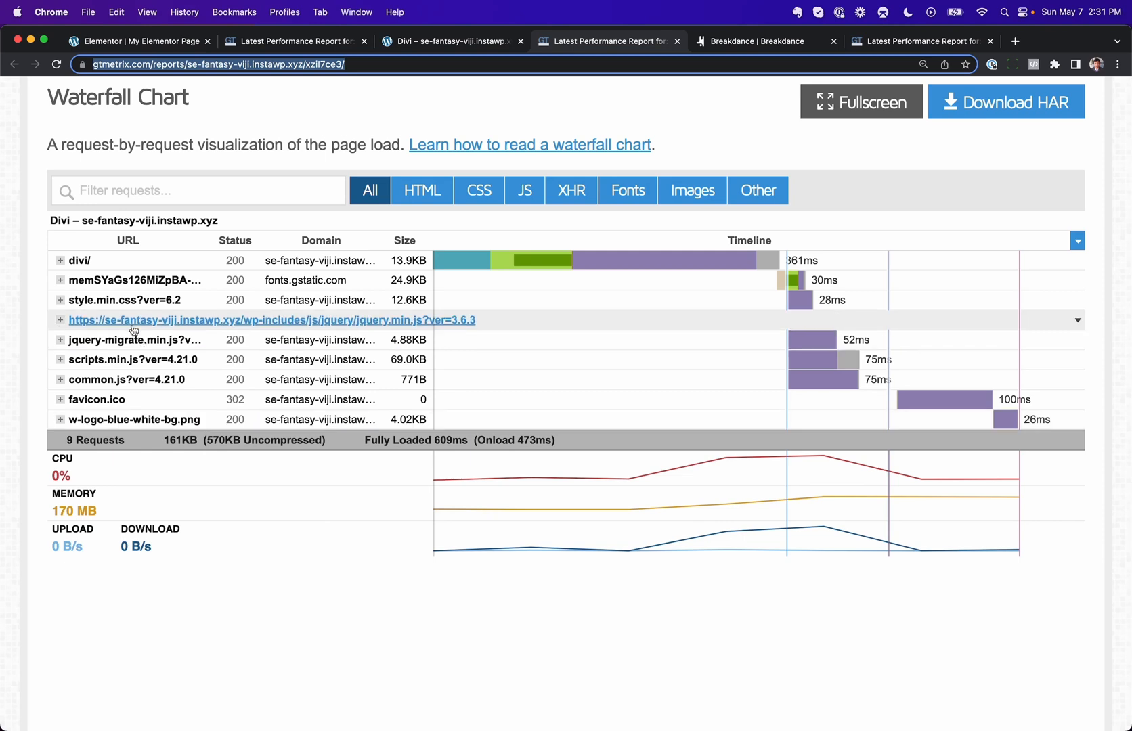
- Compare the Breakdance blank waterfall (10 requests, 15.1KB) against Elementor's report
click(755, 41)
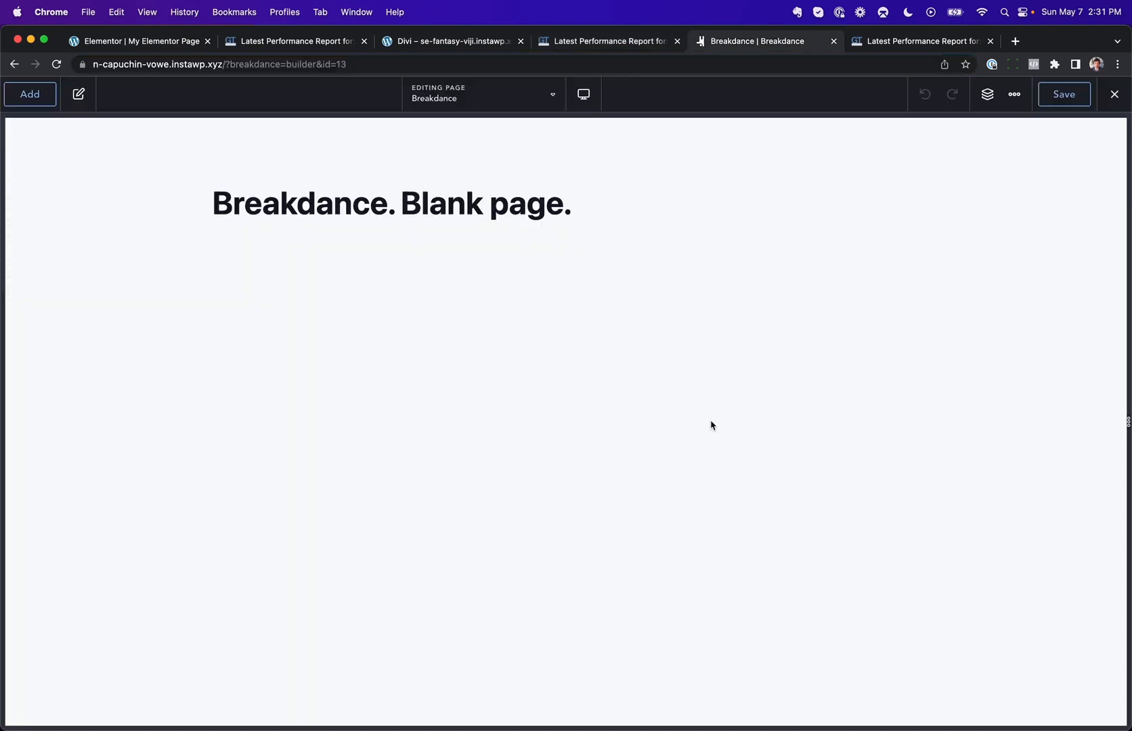
click(920, 41)
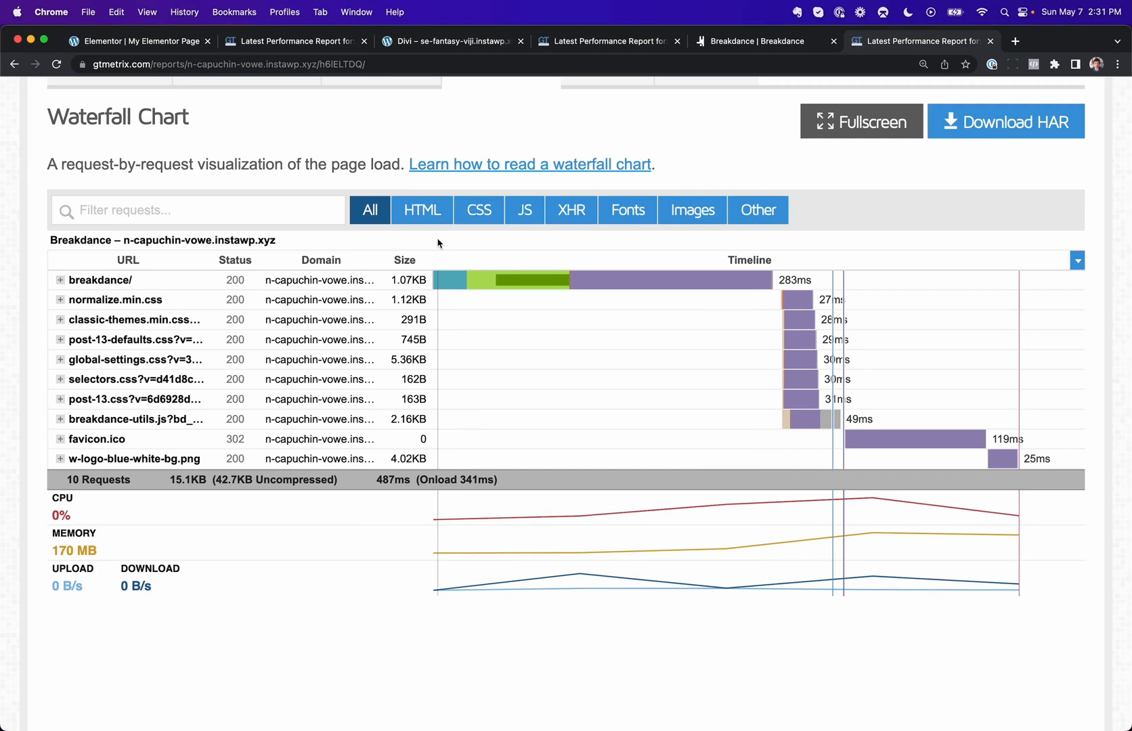
mouse_move(238, 486)
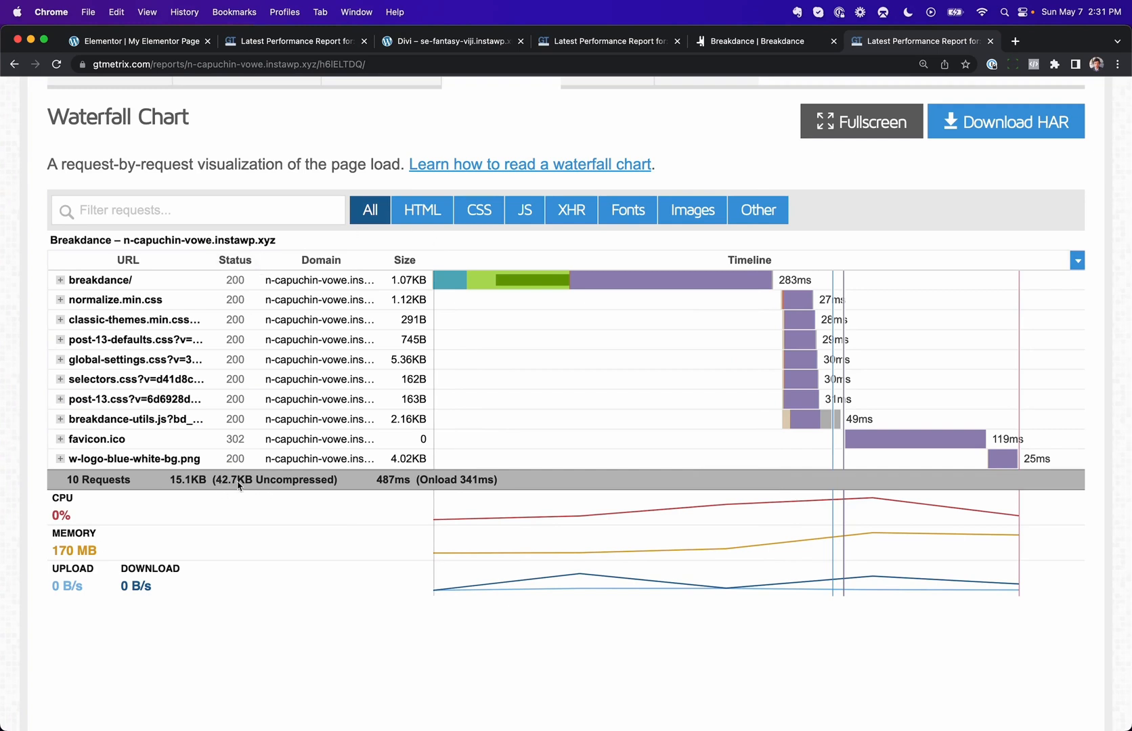
mouse_move(207, 482)
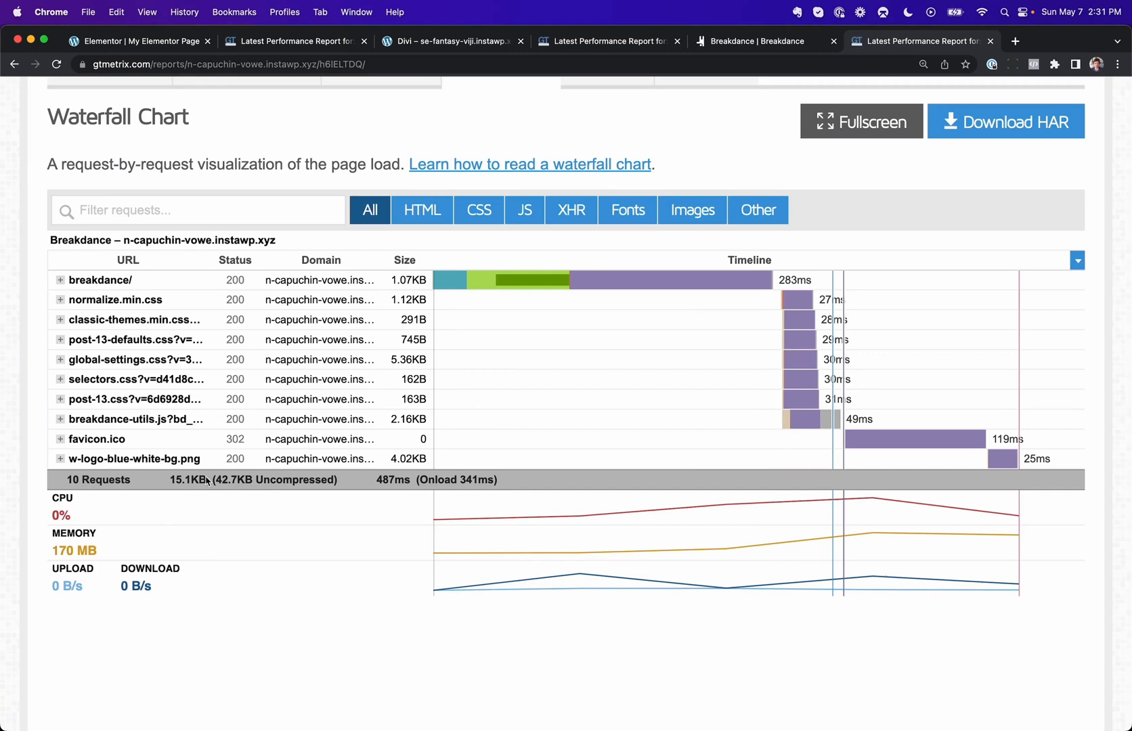
click(292, 40)
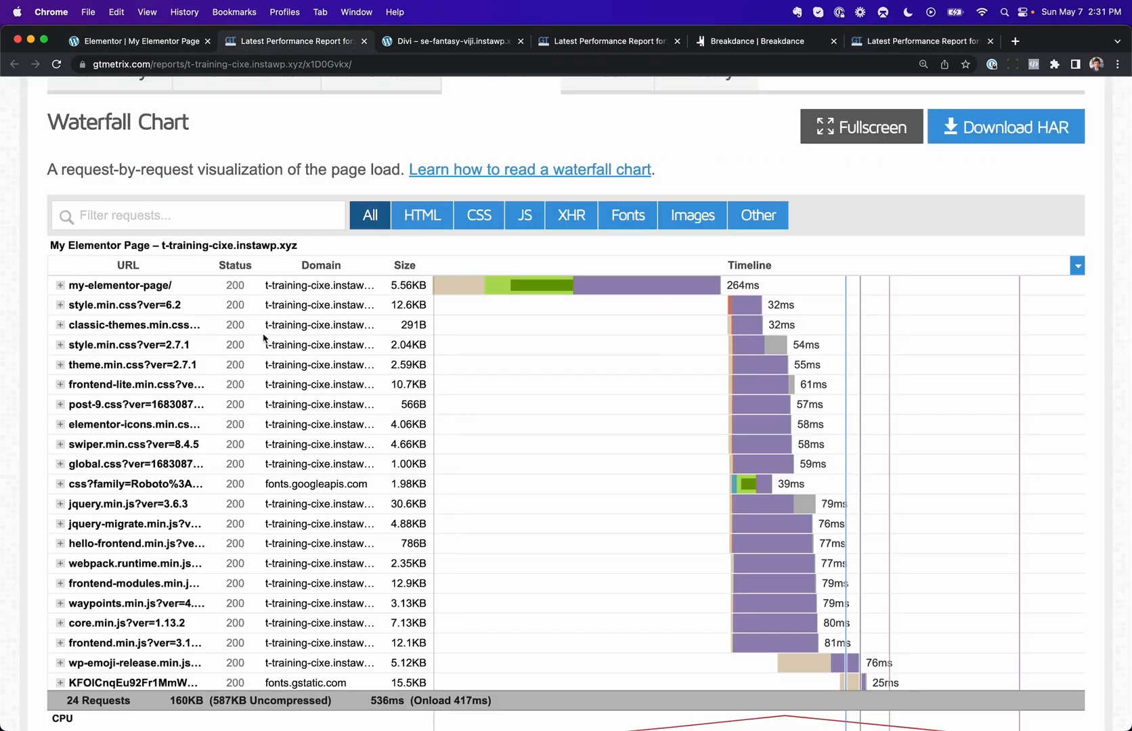
mouse_move(228, 708)
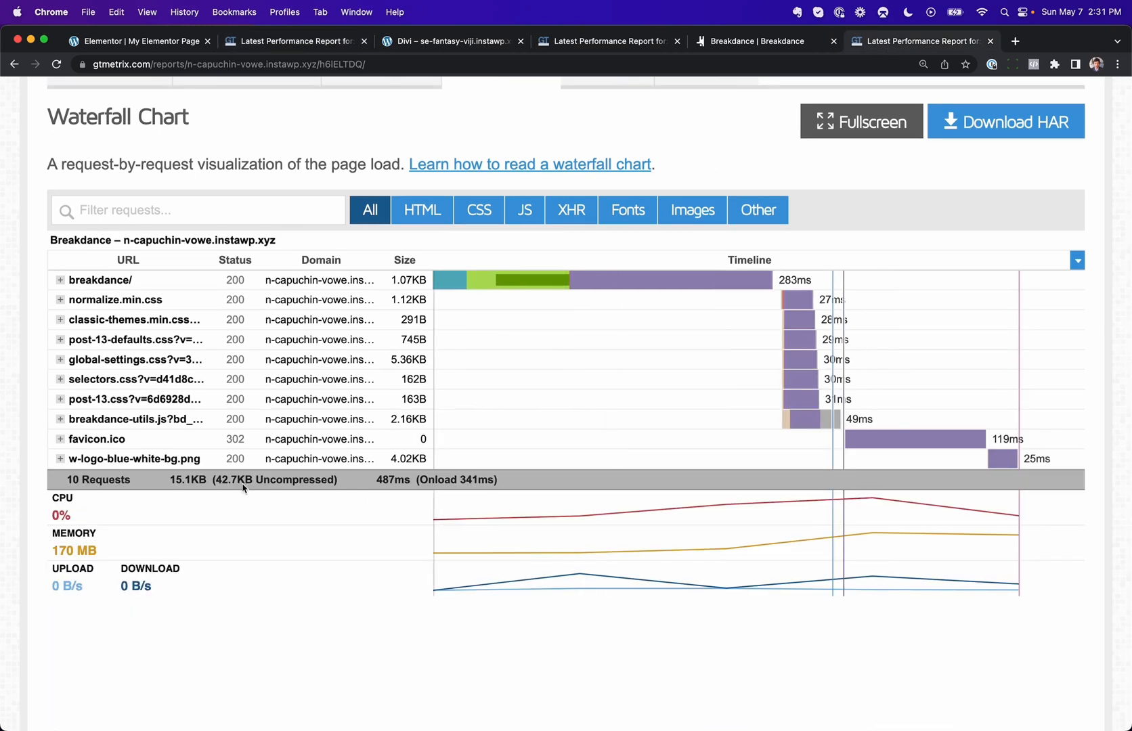
click(449, 41)
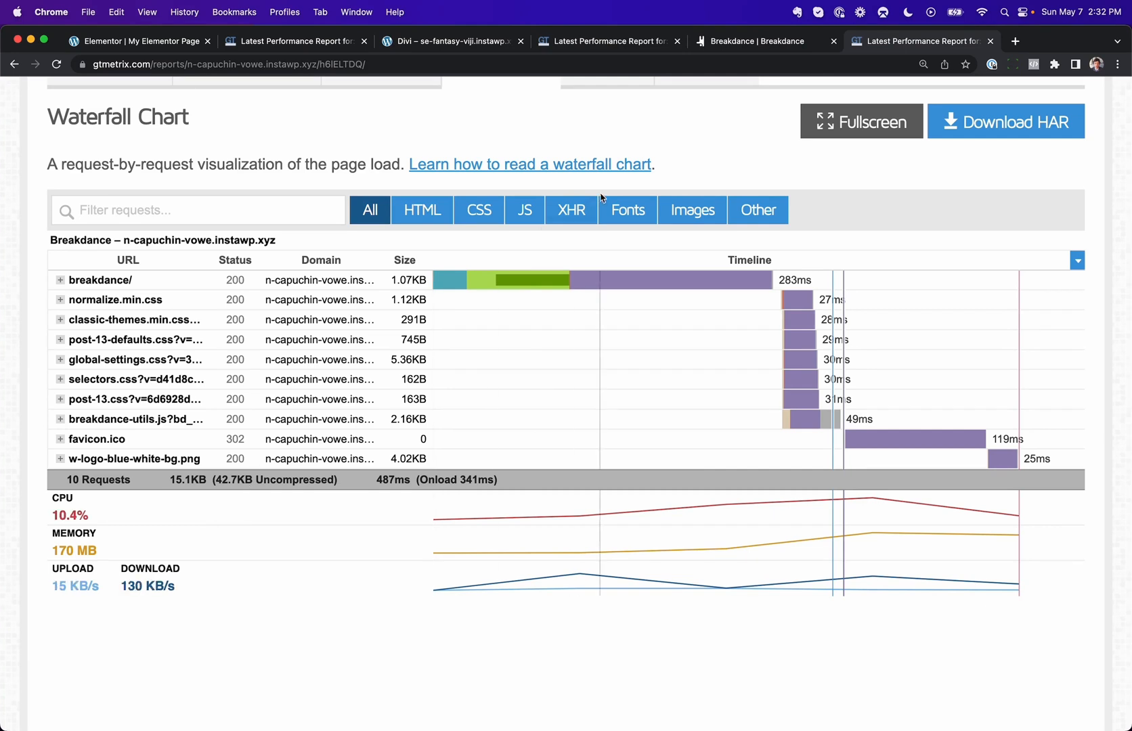
- Glance at the Divi blank page, then return to the 'Breakdance. Blank page.' builder
click(757, 40)
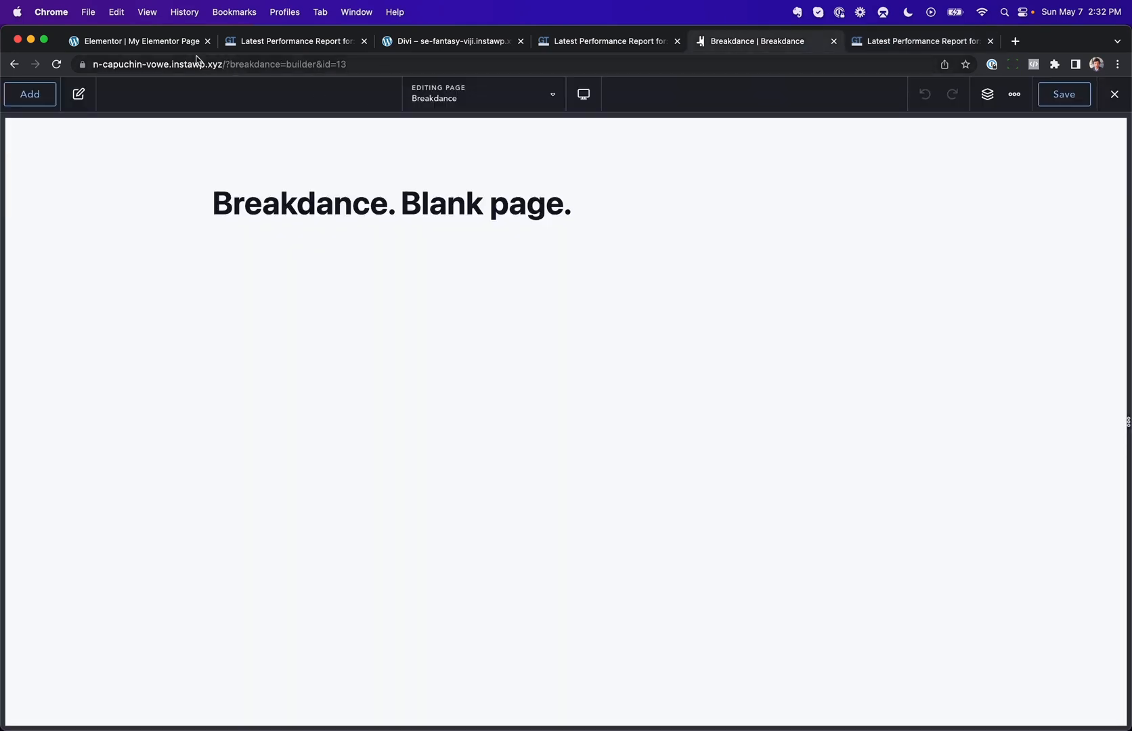
click(452, 41)
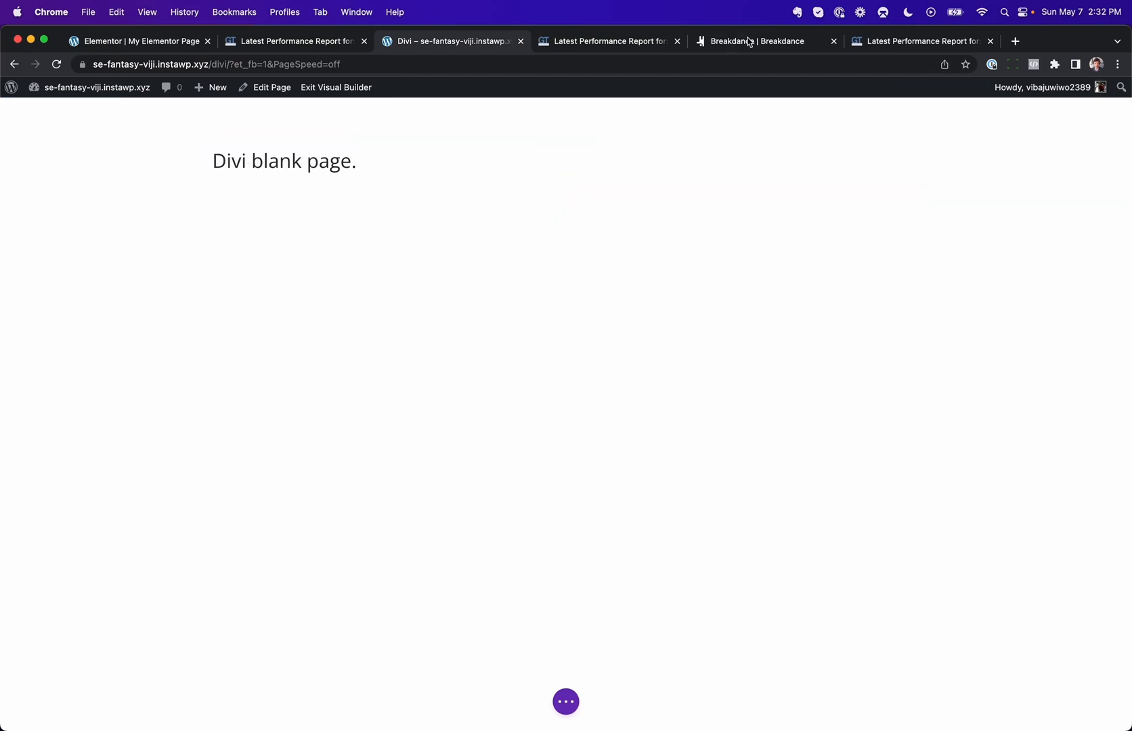
click(754, 41)
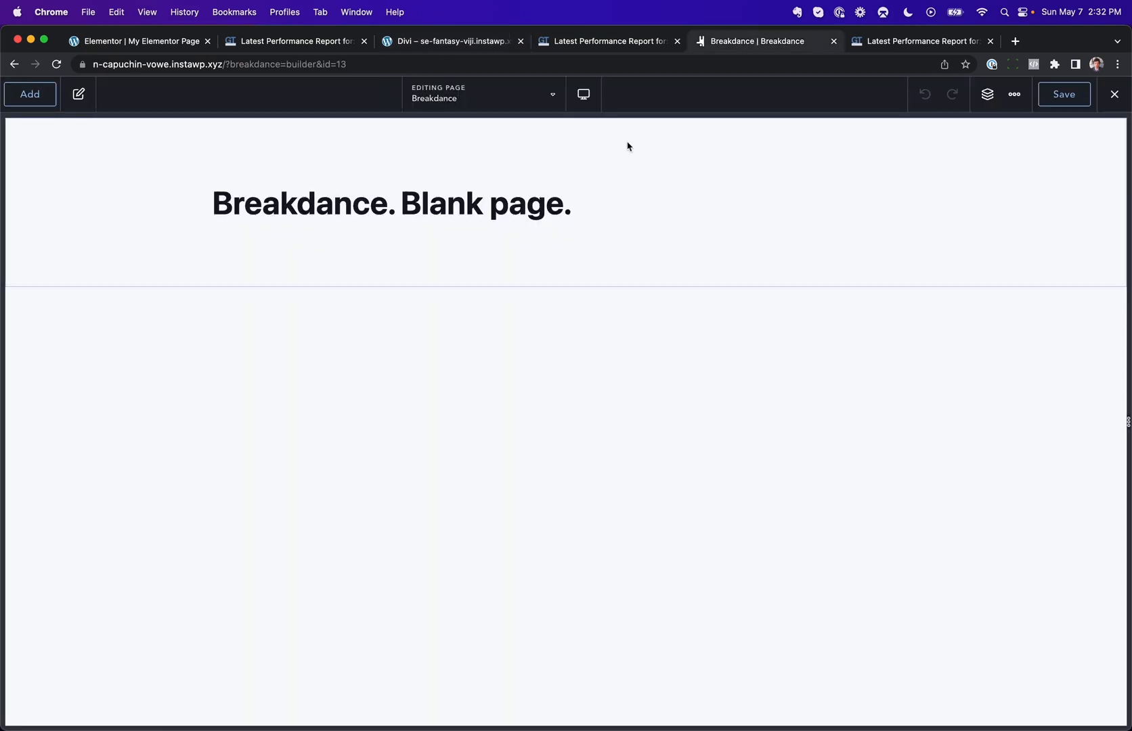
mouse_move(295, 149)
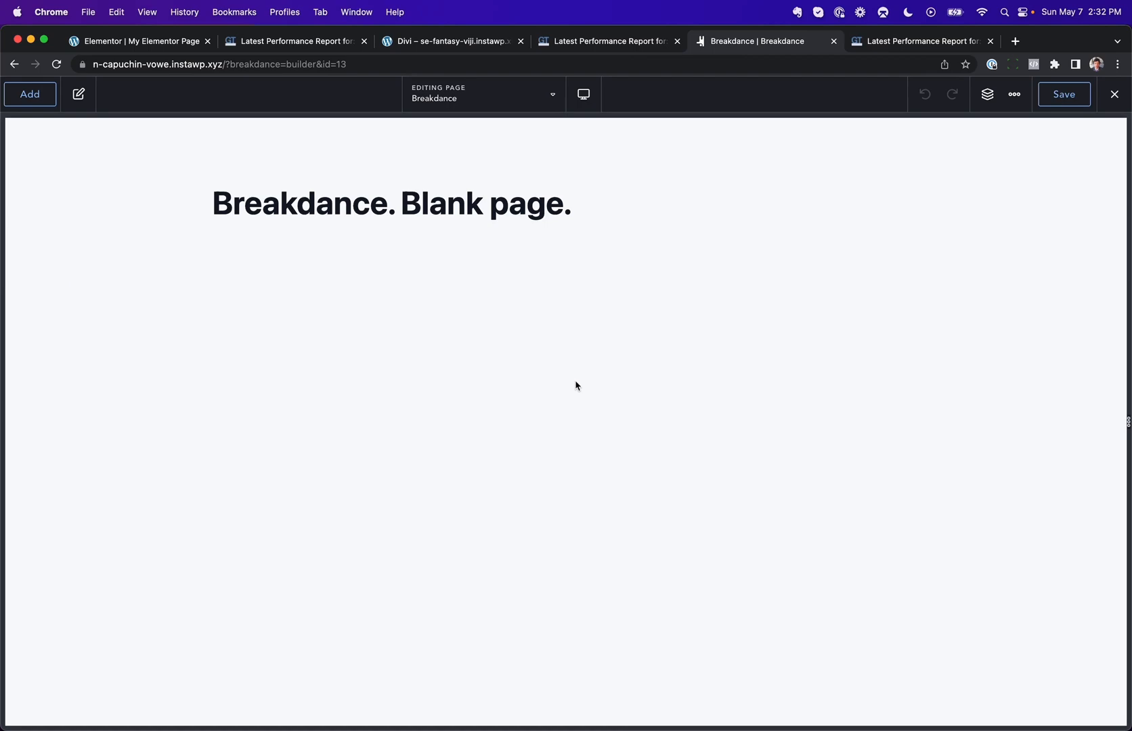
- Scroll through the Not Blank page's slider, text, arrow icons and tabs
click(135, 41)
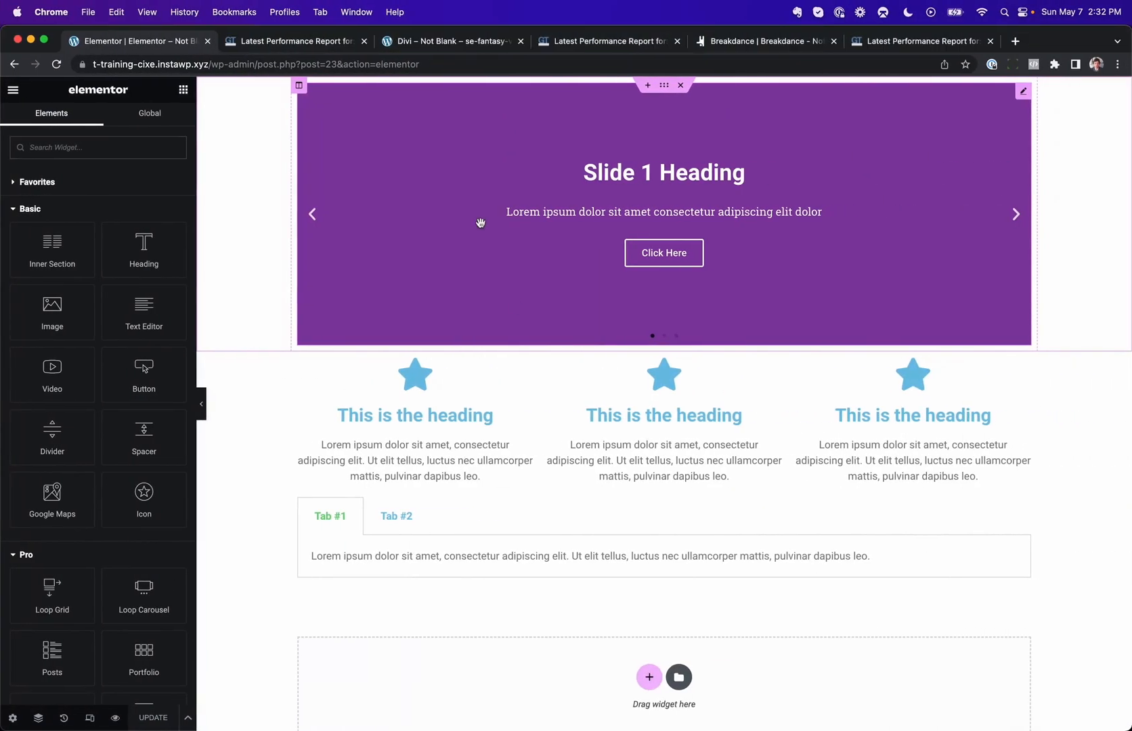
mouse_move(868, 156)
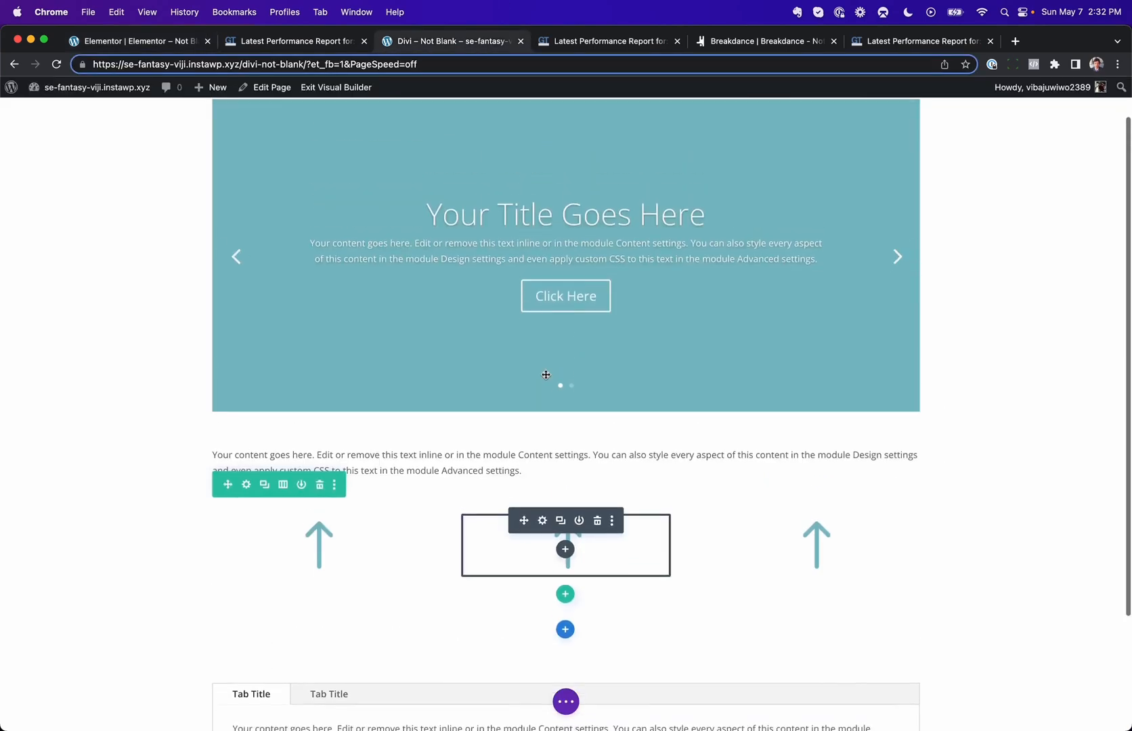
scroll(down, 3)
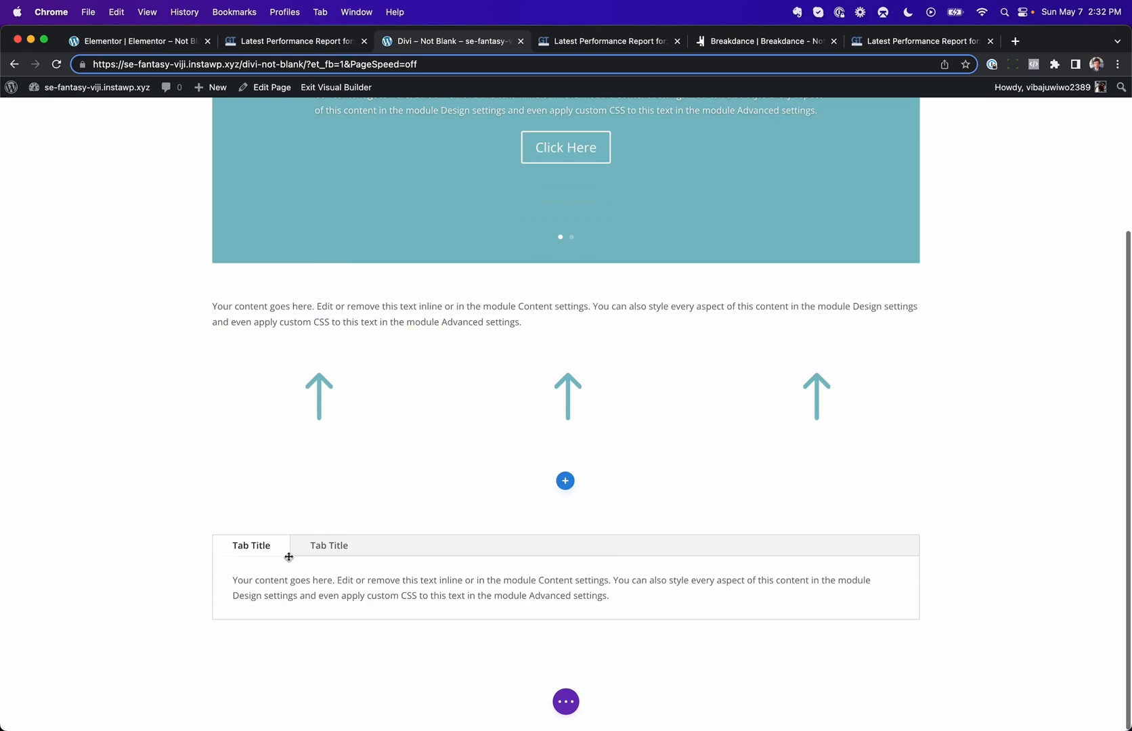
- Scroll through Breakdance's Not Blank slider, feature cards and tabs, then return to Elementor
click(764, 41)
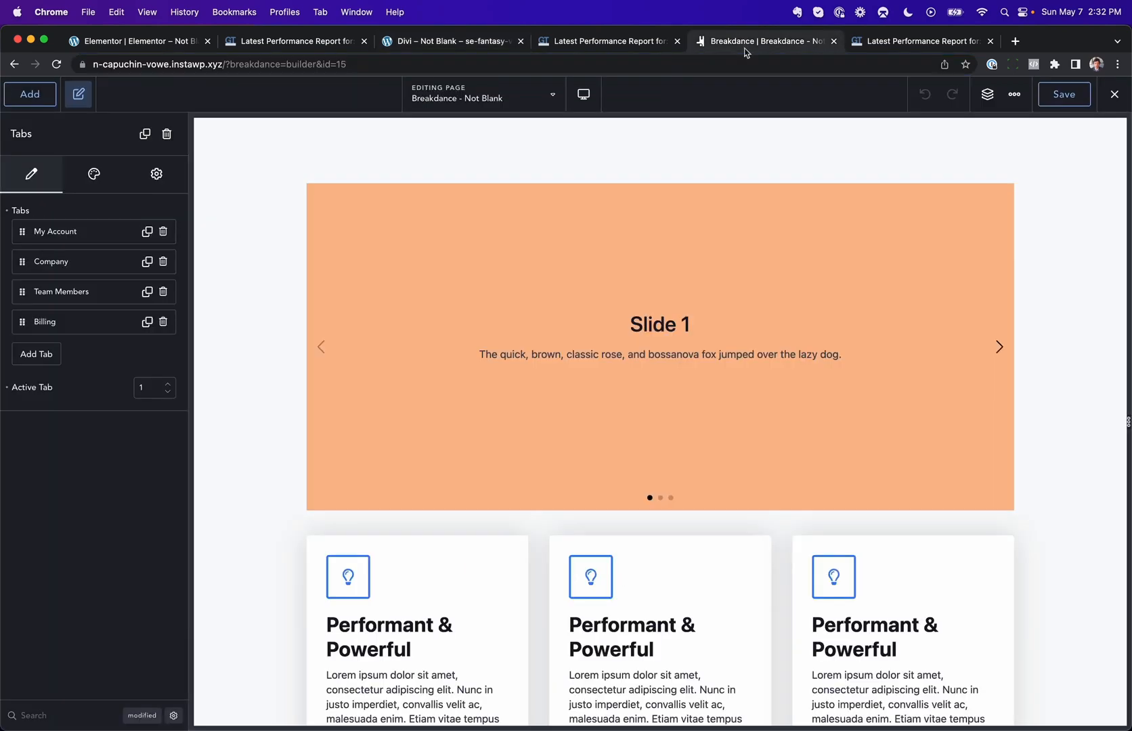
scroll(down, 3)
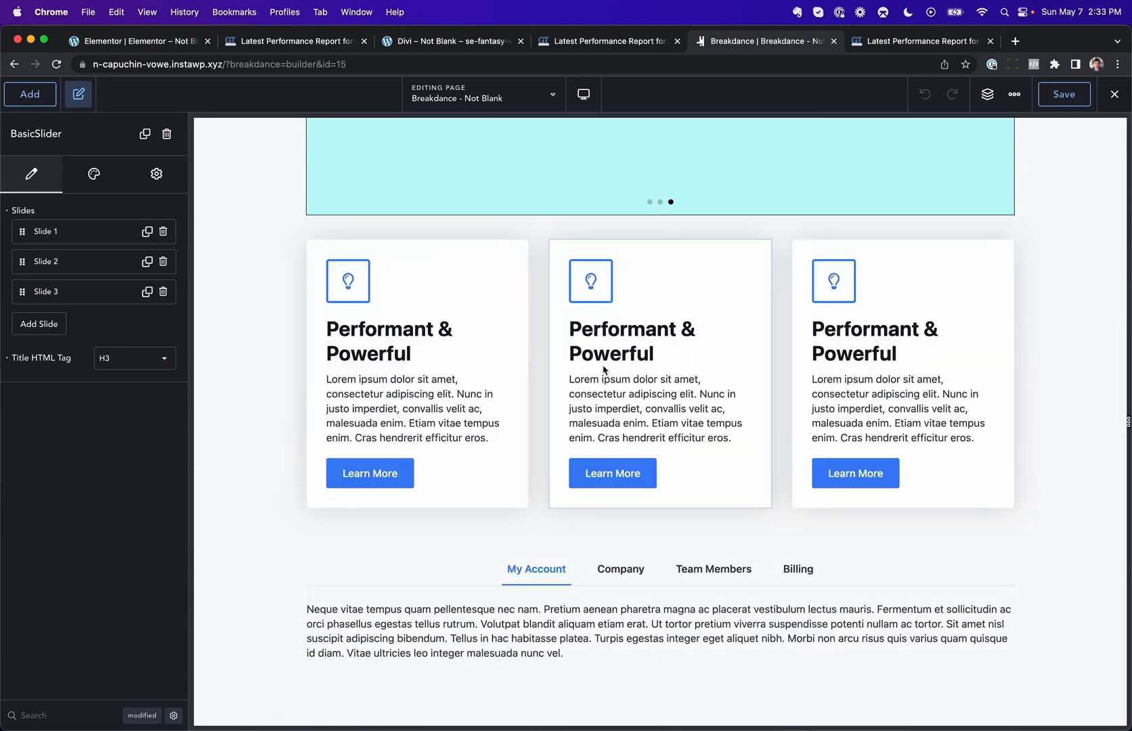
mouse_move(115, 44)
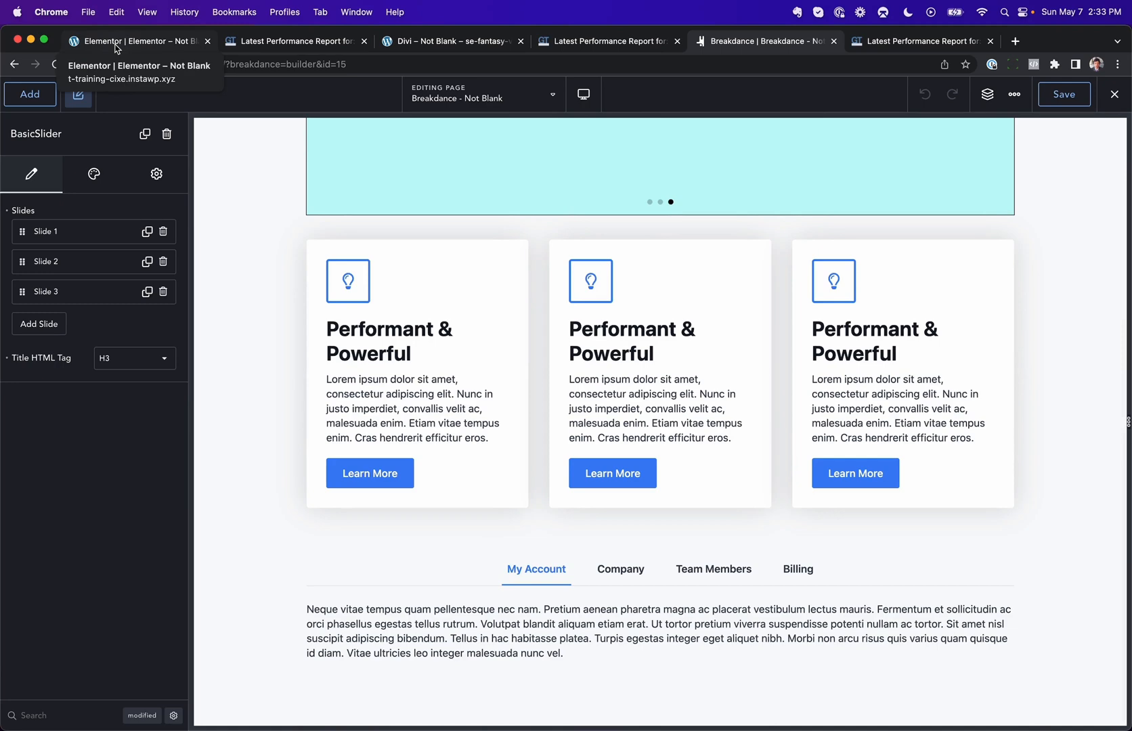
click(136, 41)
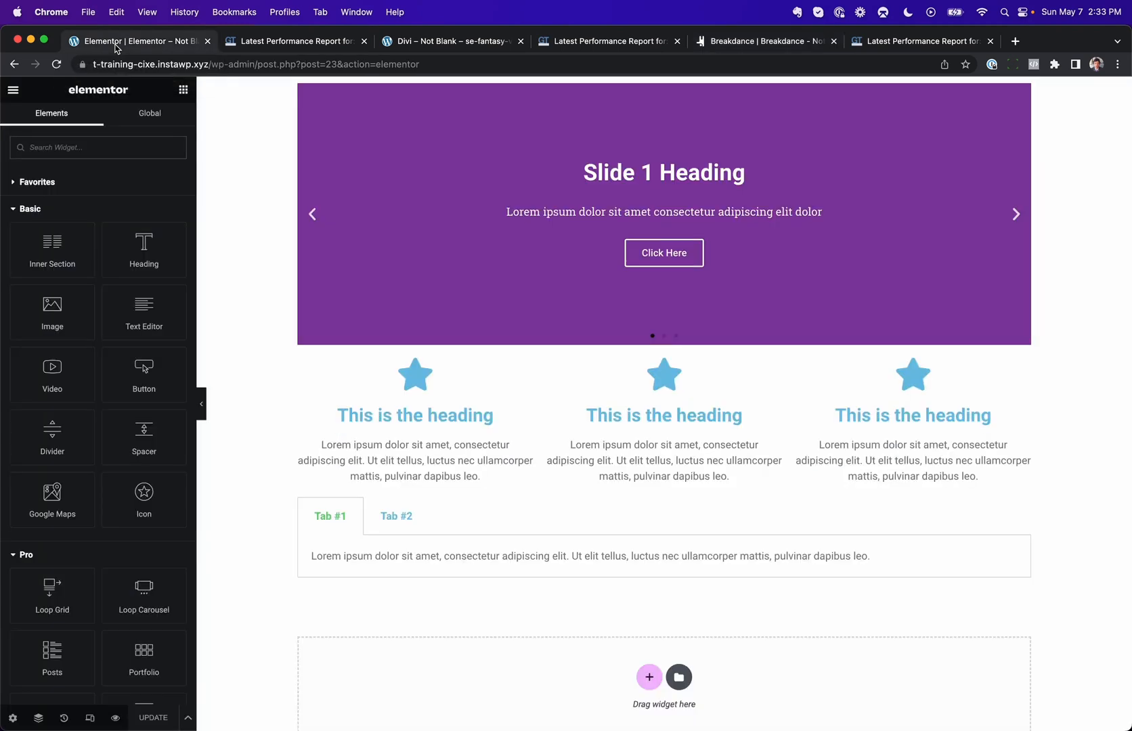
- Scroll the Elementor Not Blank waterfall to its totals: 44 requests, 428KB
click(292, 41)
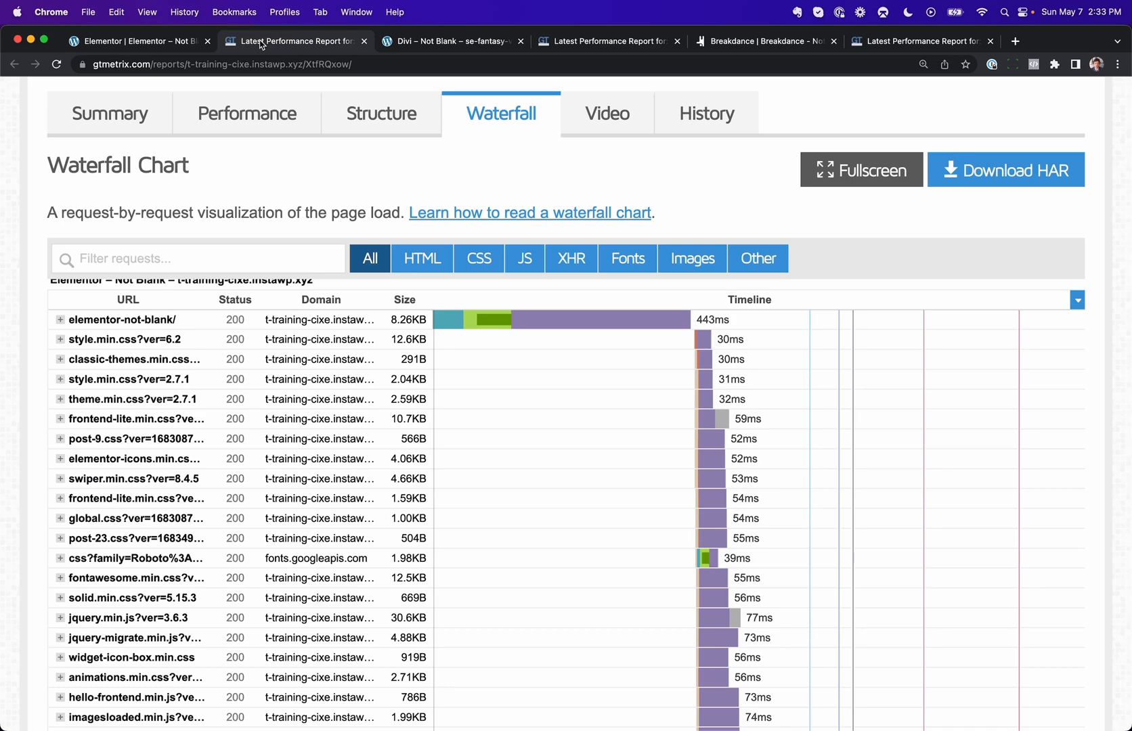
scroll(down, 3)
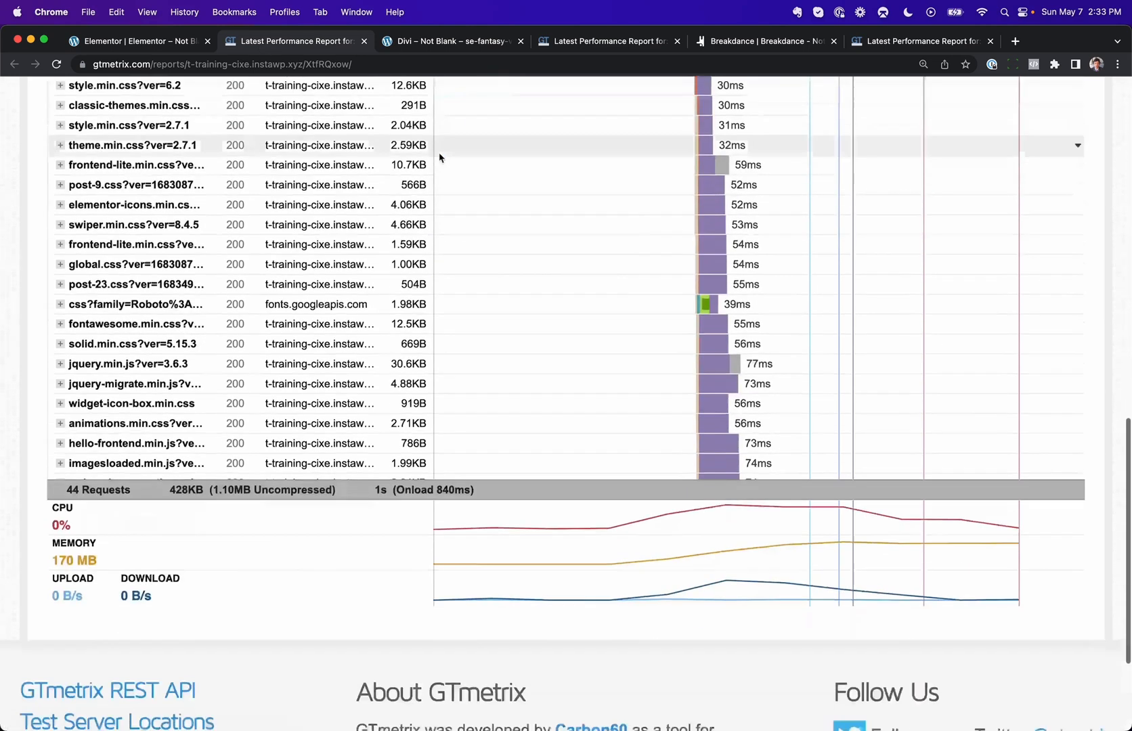
scroll(up, 3)
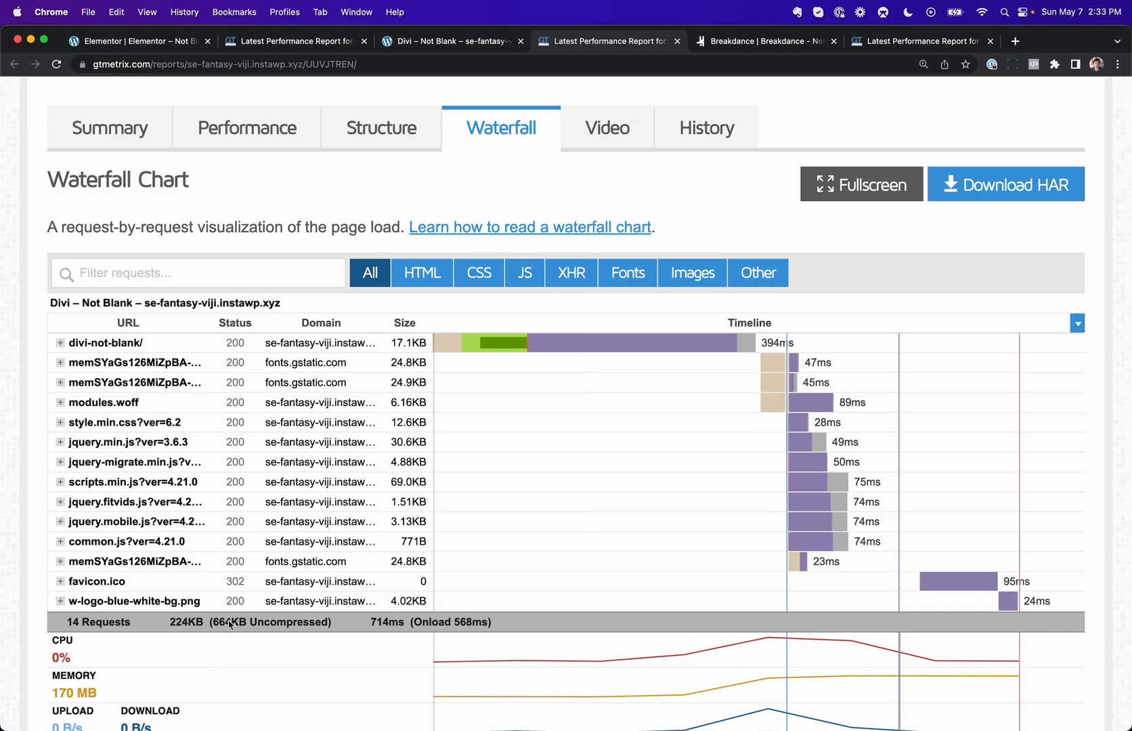
mouse_move(210, 630)
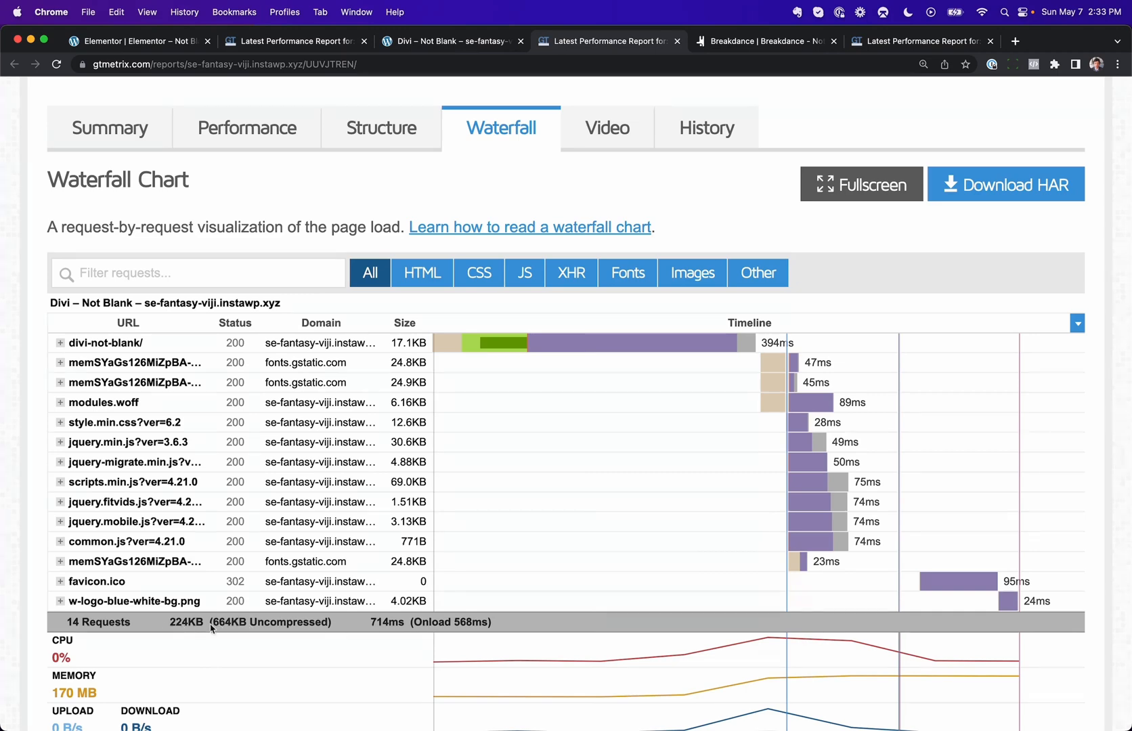
mouse_move(218, 630)
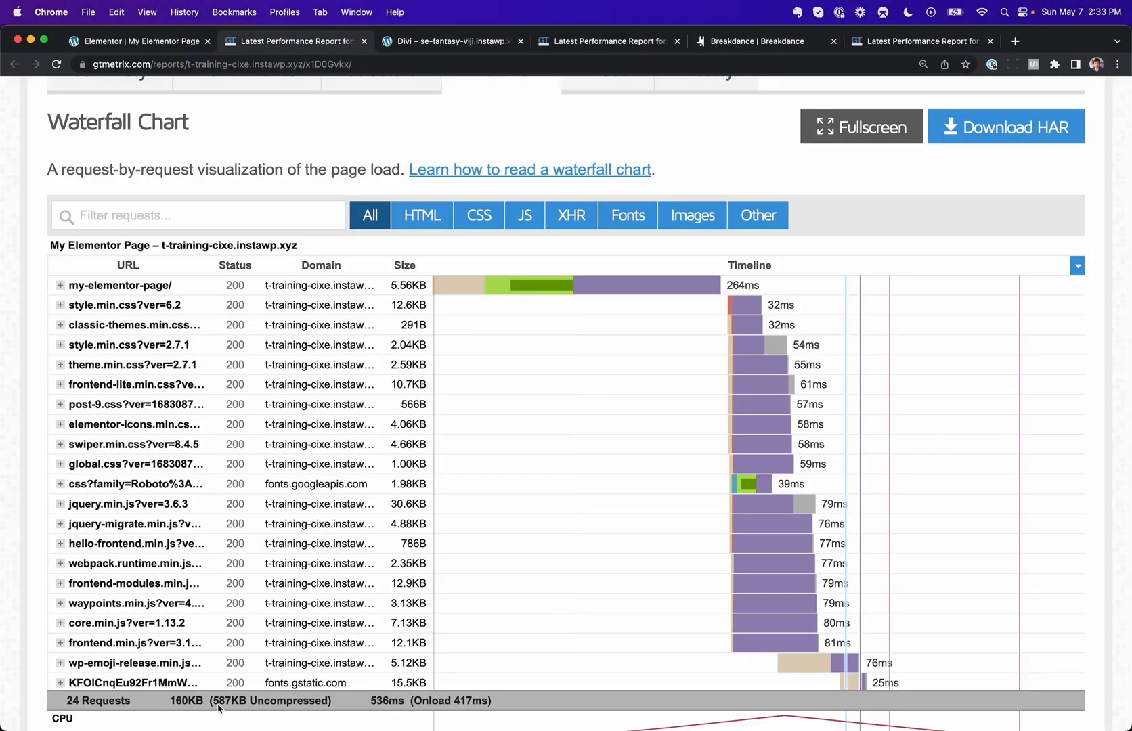
- Compare the Divi blank report (9 requests, 161KB), then return to Elementor's Not Blank builder
click(451, 40)
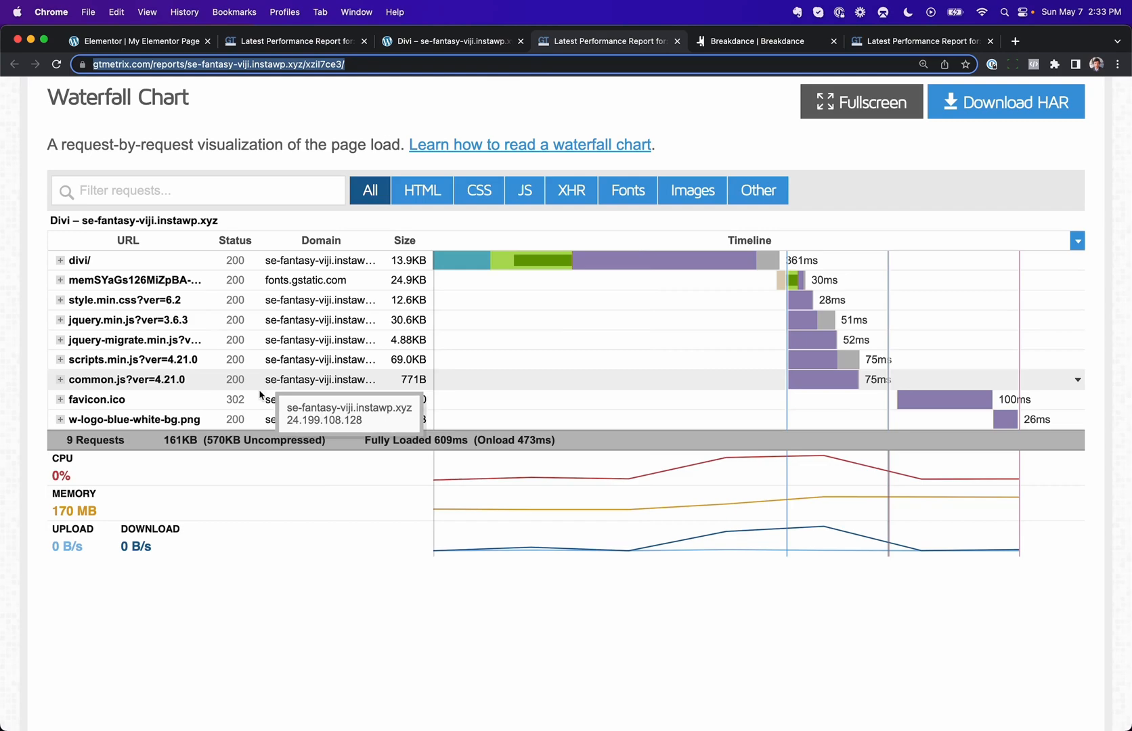
mouse_move(244, 431)
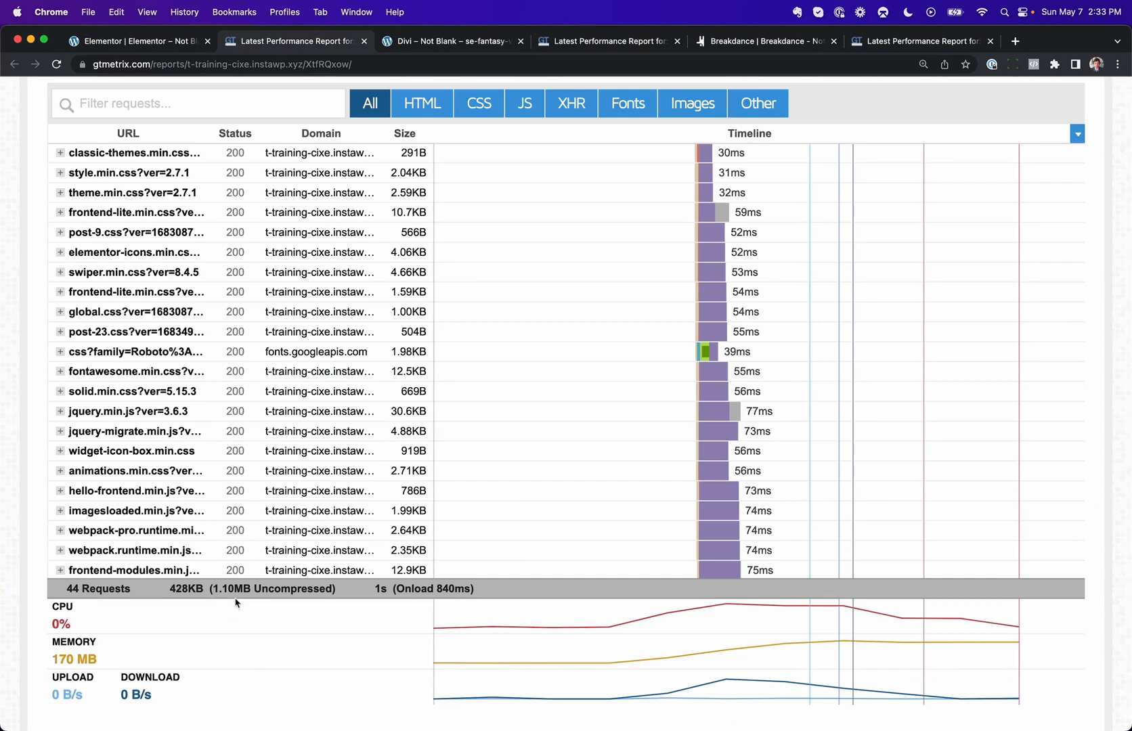
click(122, 41)
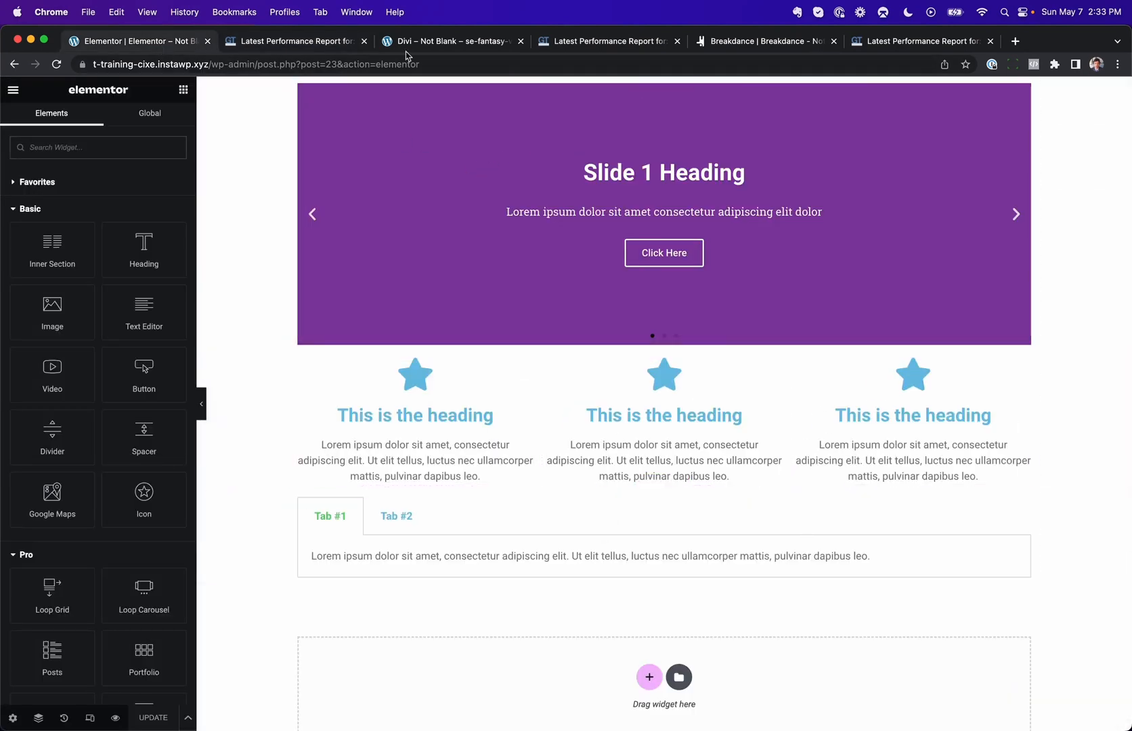
- Review the Breakdance Not Blank page and its waterfall: 16 requests, 69.0KB (247KB uncompressed)
click(451, 40)
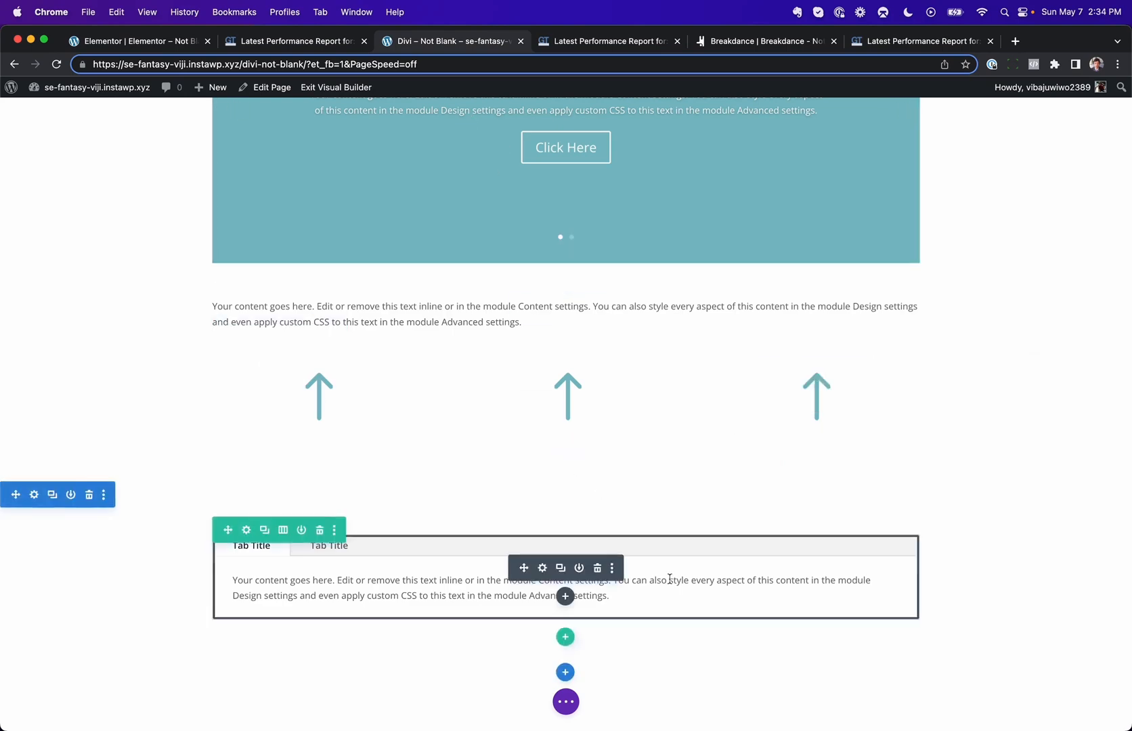
click(763, 41)
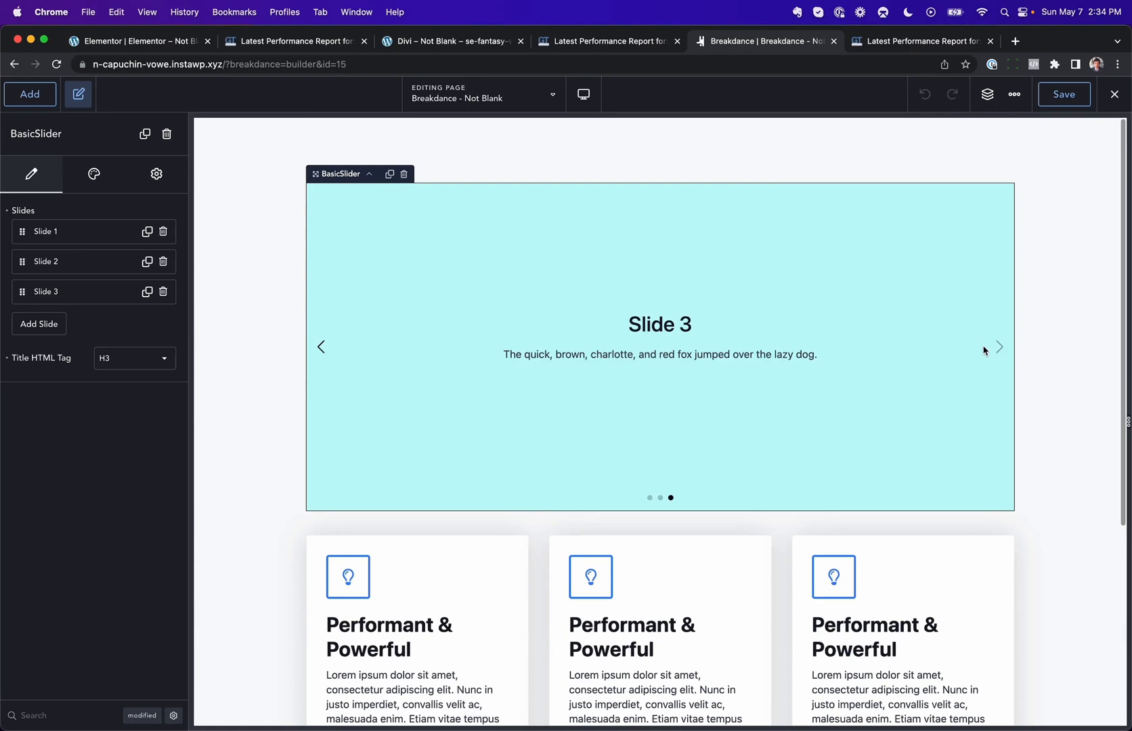
scroll(down, 3)
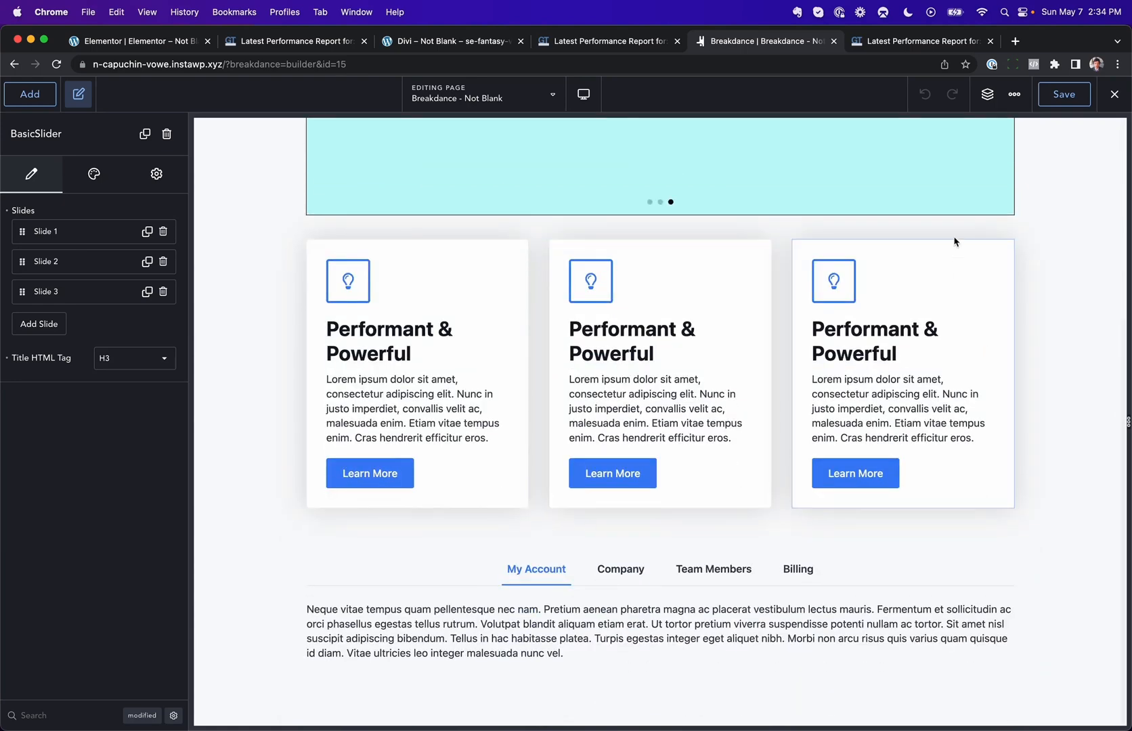
click(926, 41)
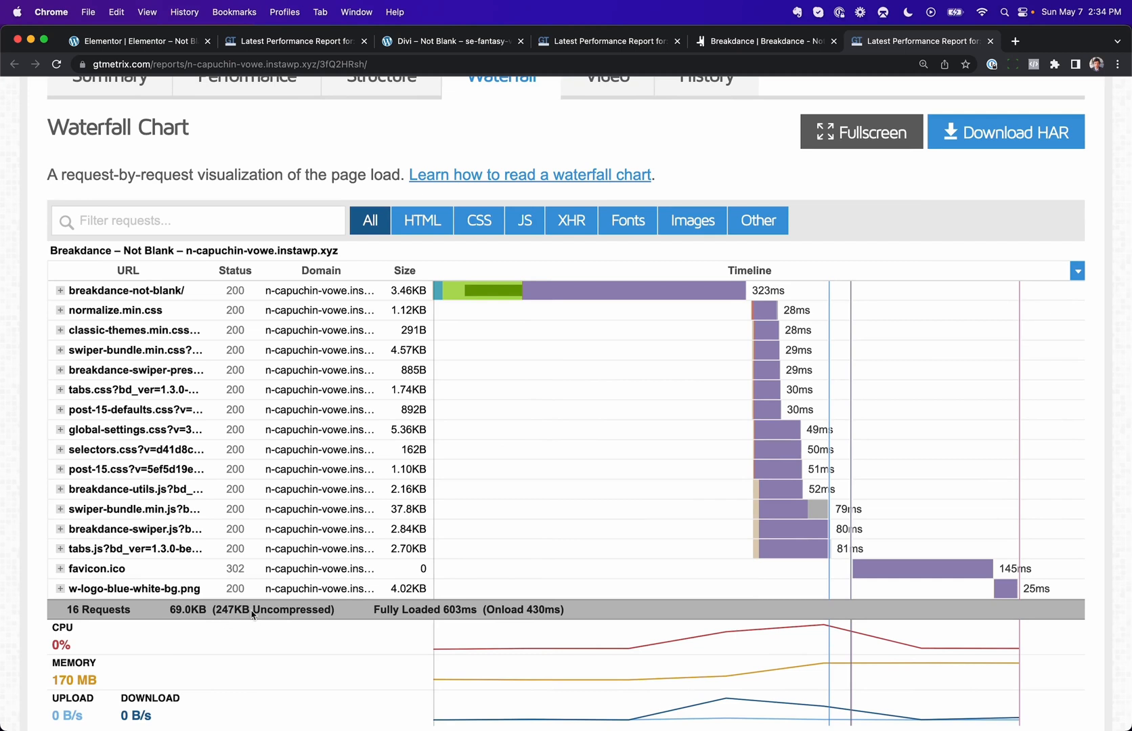
mouse_move(242, 616)
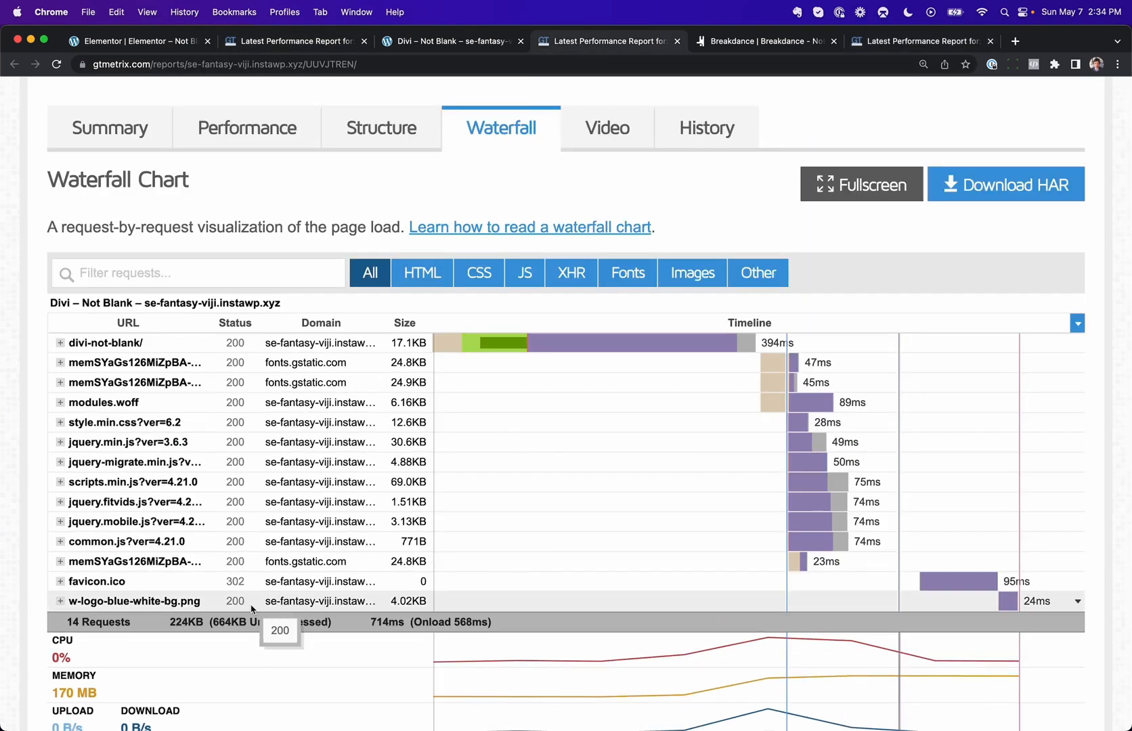
- Switch to the Divi blank page report showing 9 requests and 161KB
click(922, 41)
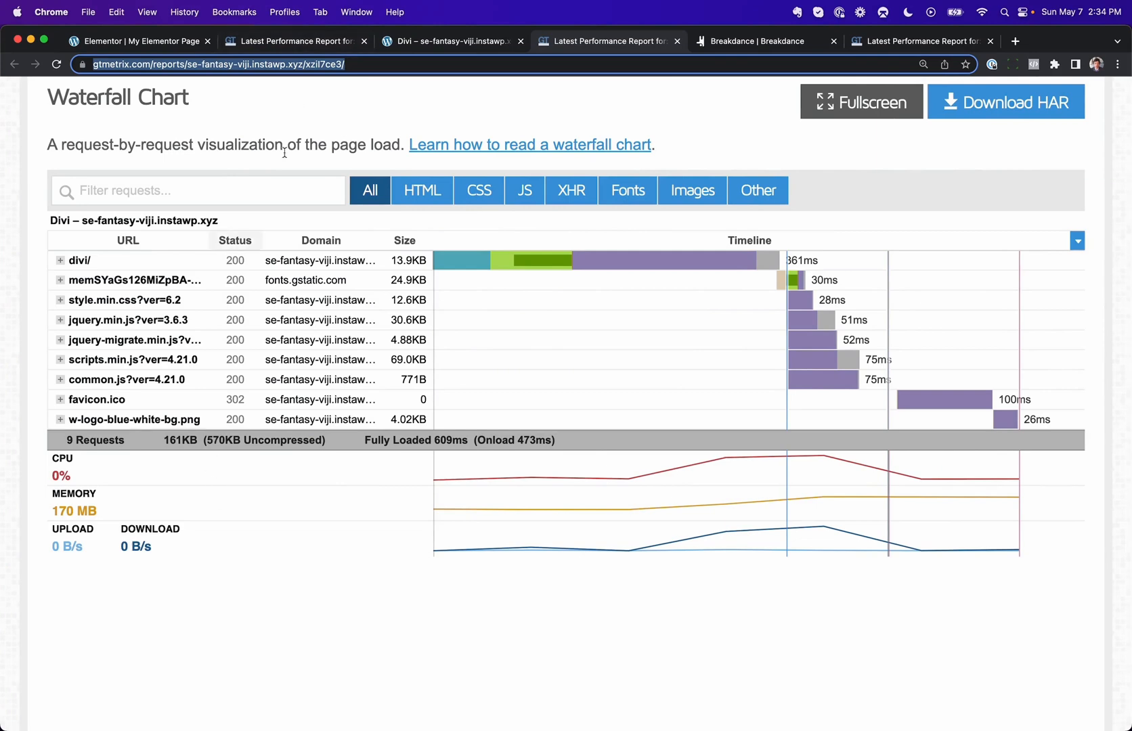
- Revisit the Elementor and Divi Not Blank reports, ending on Breakdance Not Blank (16 requests, 69.0KB)
click(918, 41)
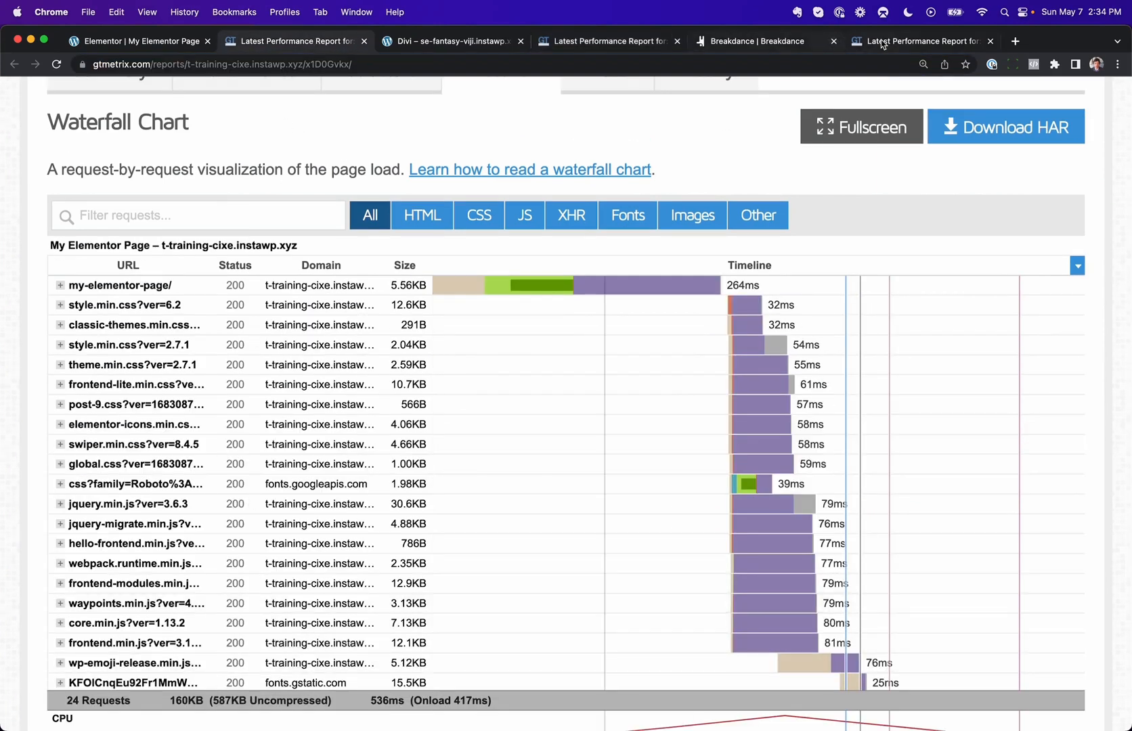
click(924, 41)
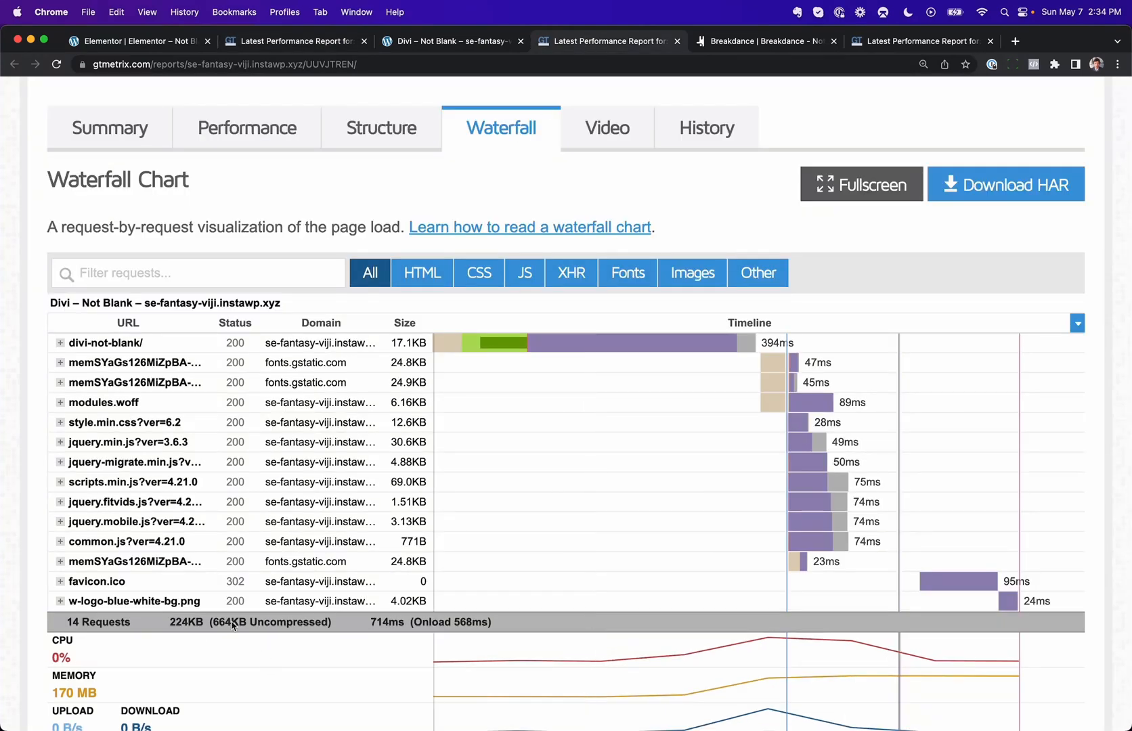
click(919, 41)
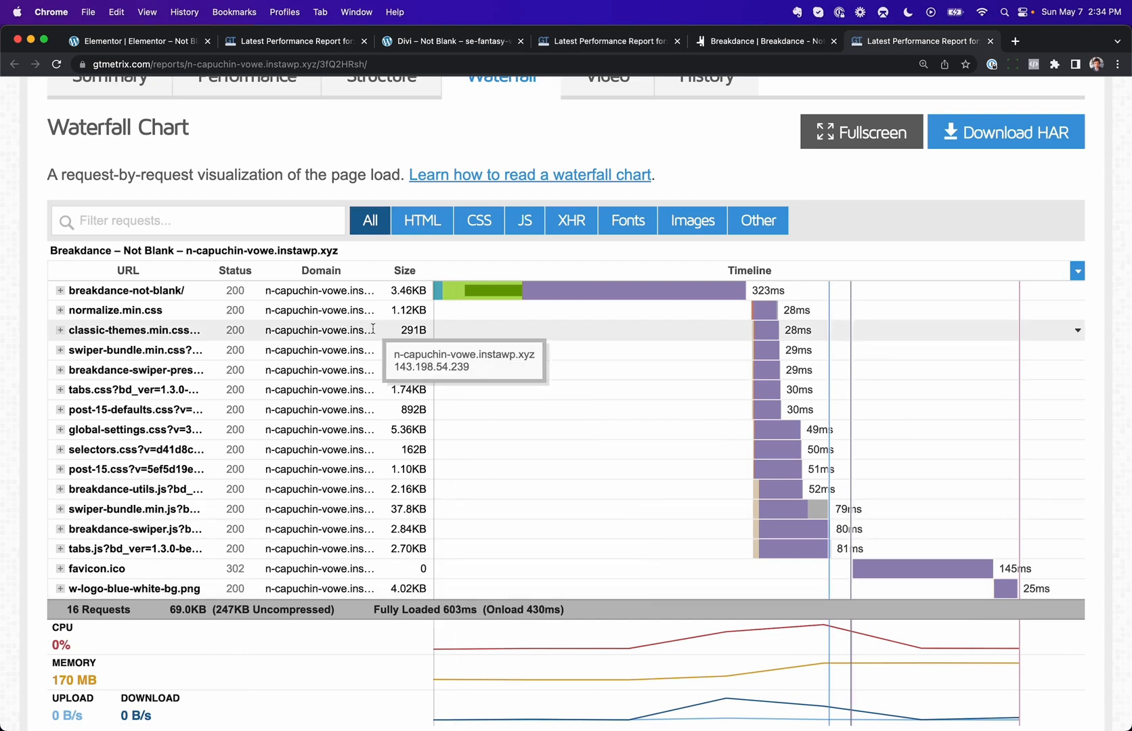
mouse_move(332, 509)
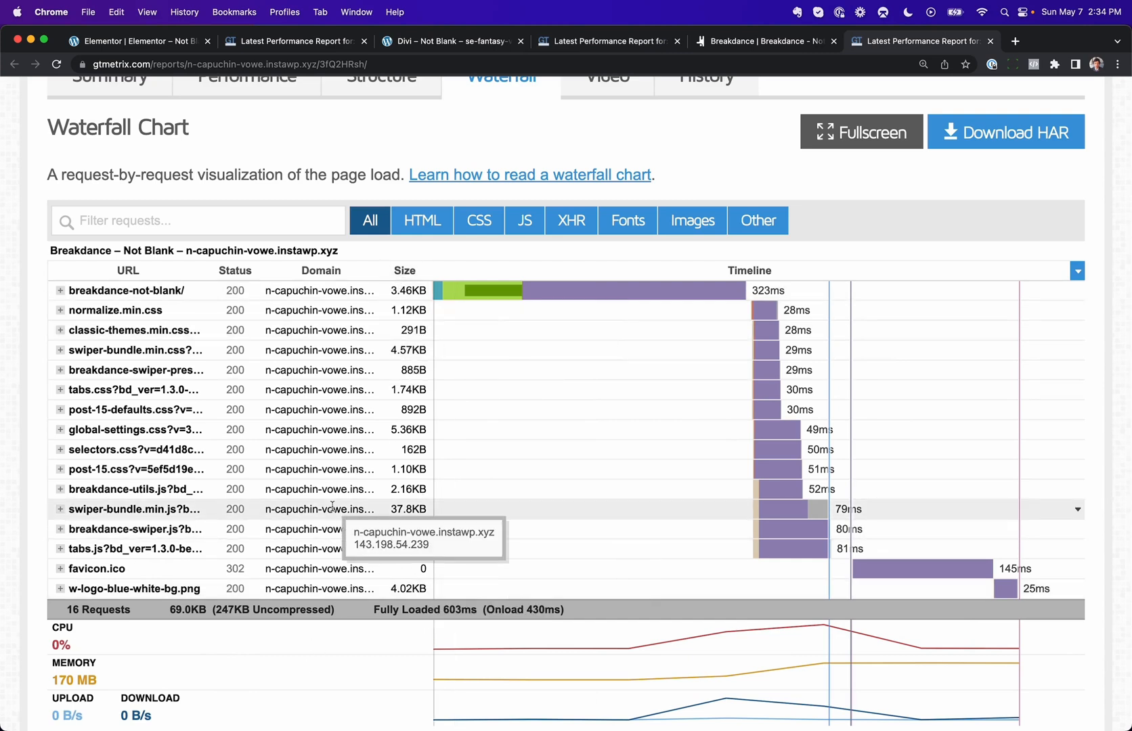